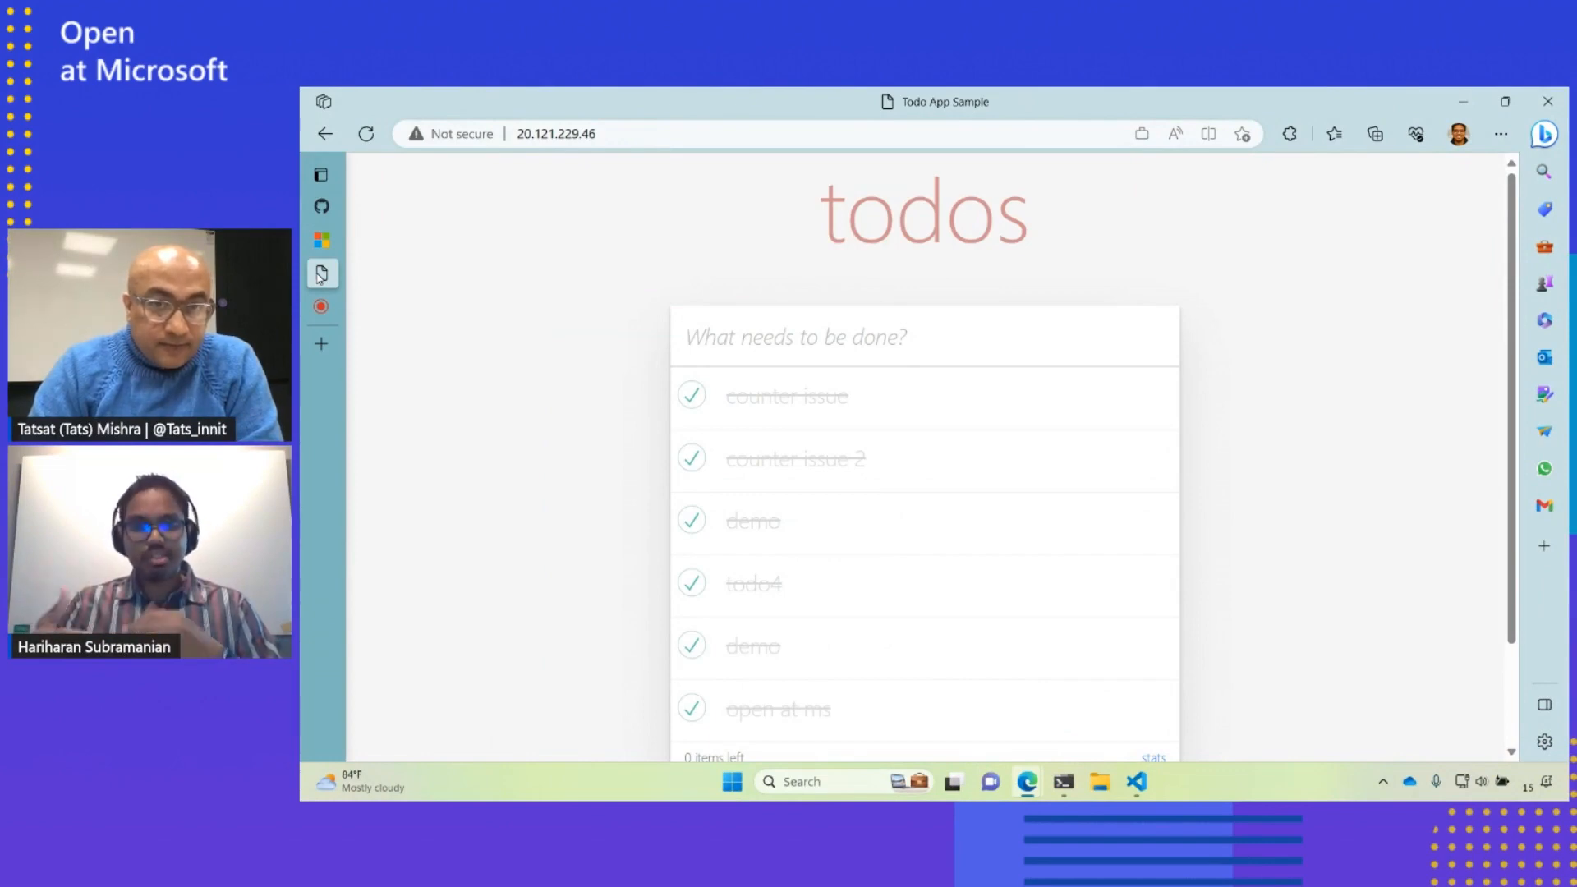
mouse_move(927, 392)
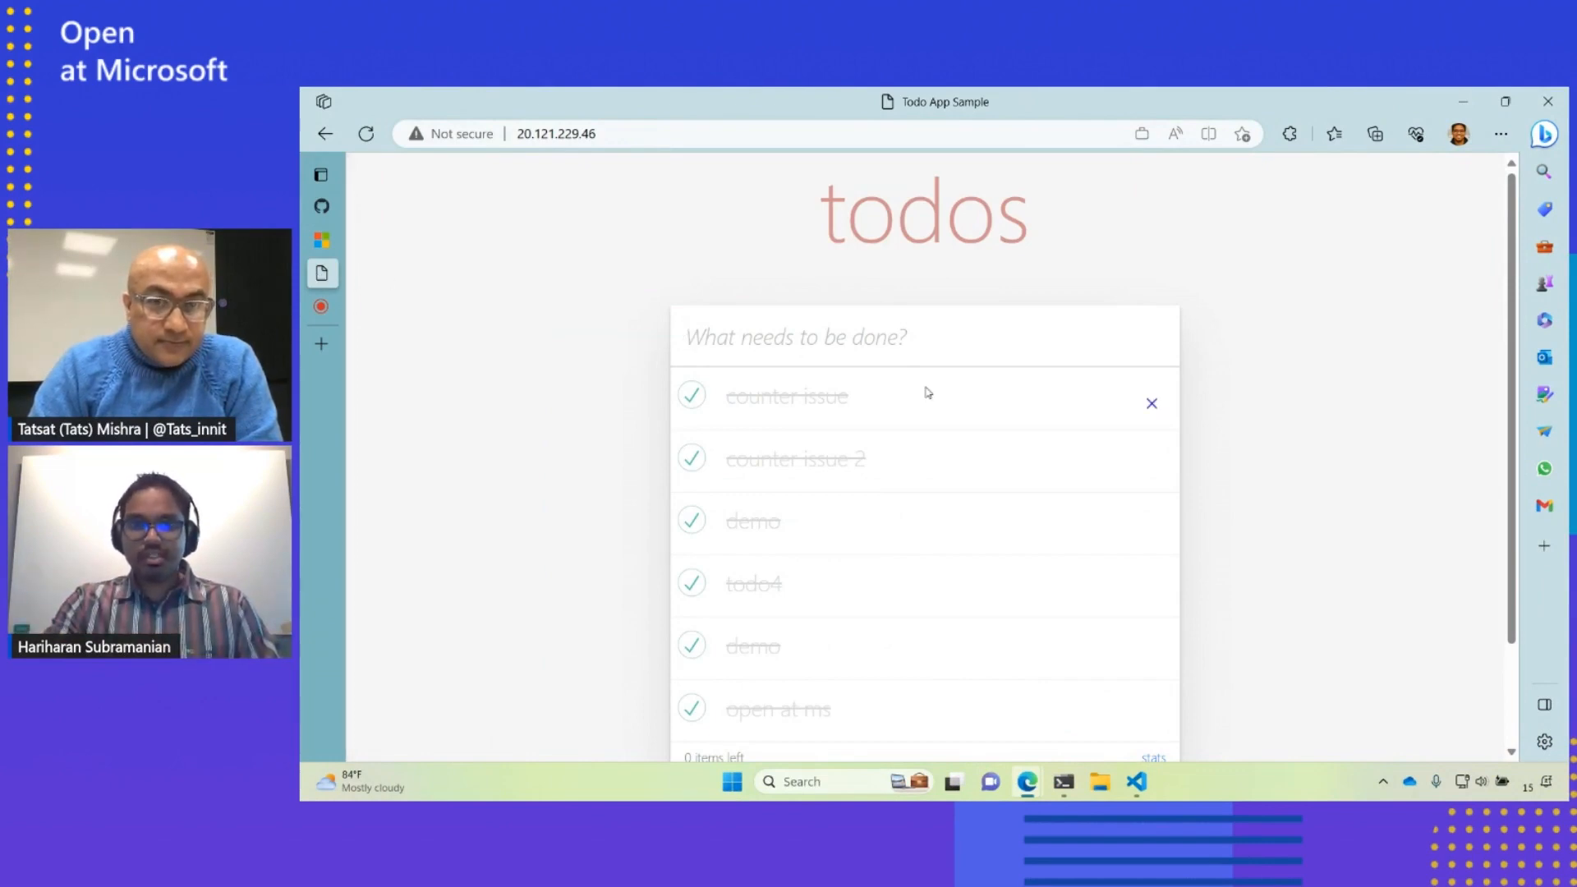
Step: Open the todo stats page from the 'stats' link below the todo list
left_click(1152, 756)
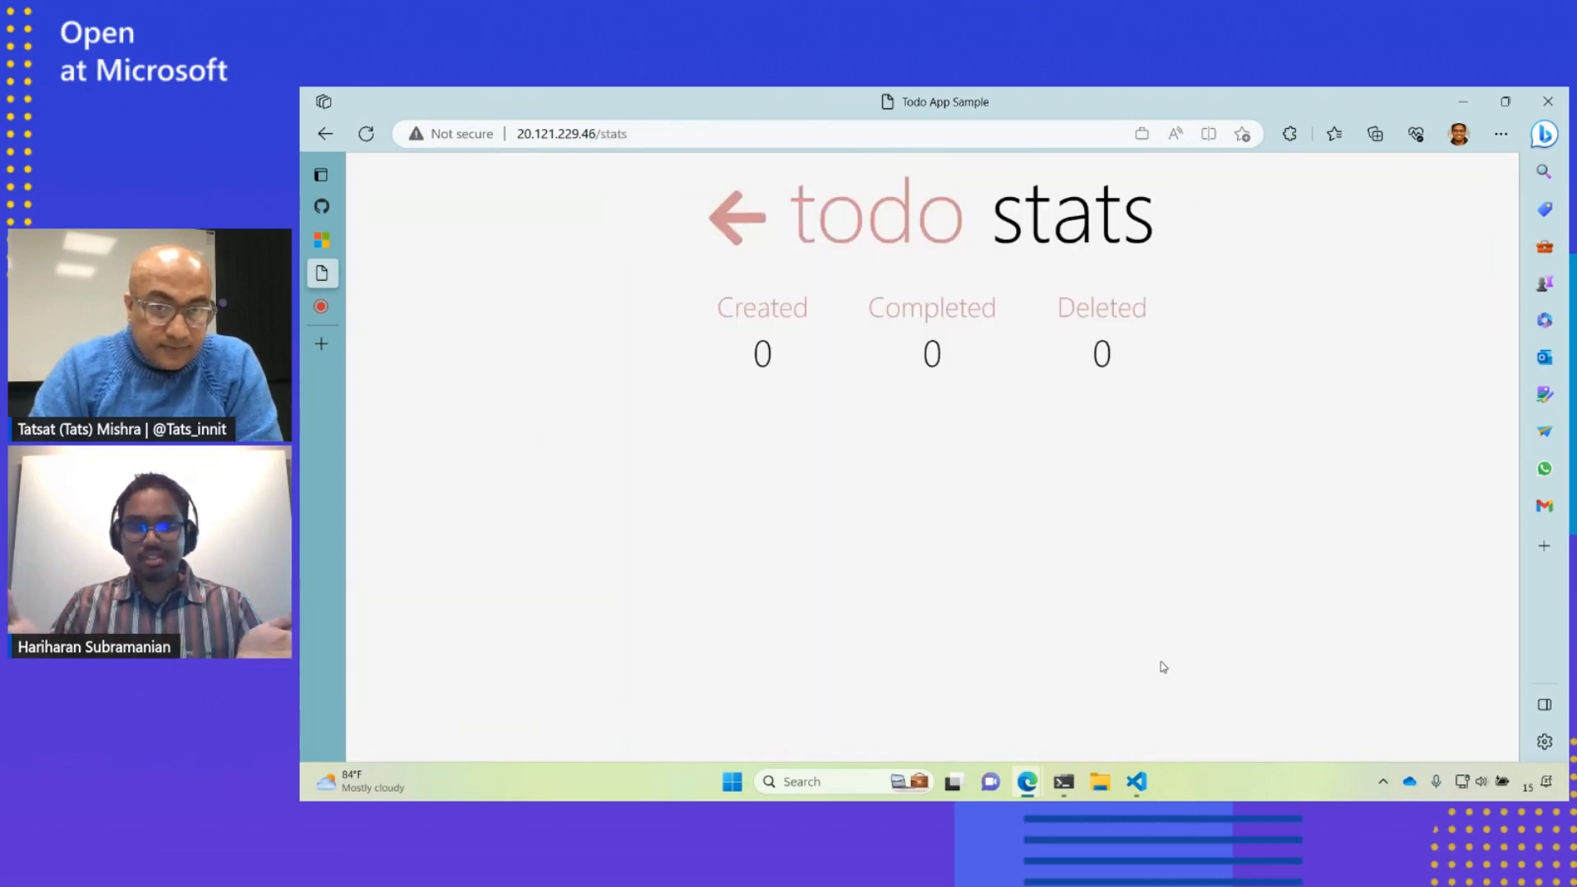
mouse_move(1001, 434)
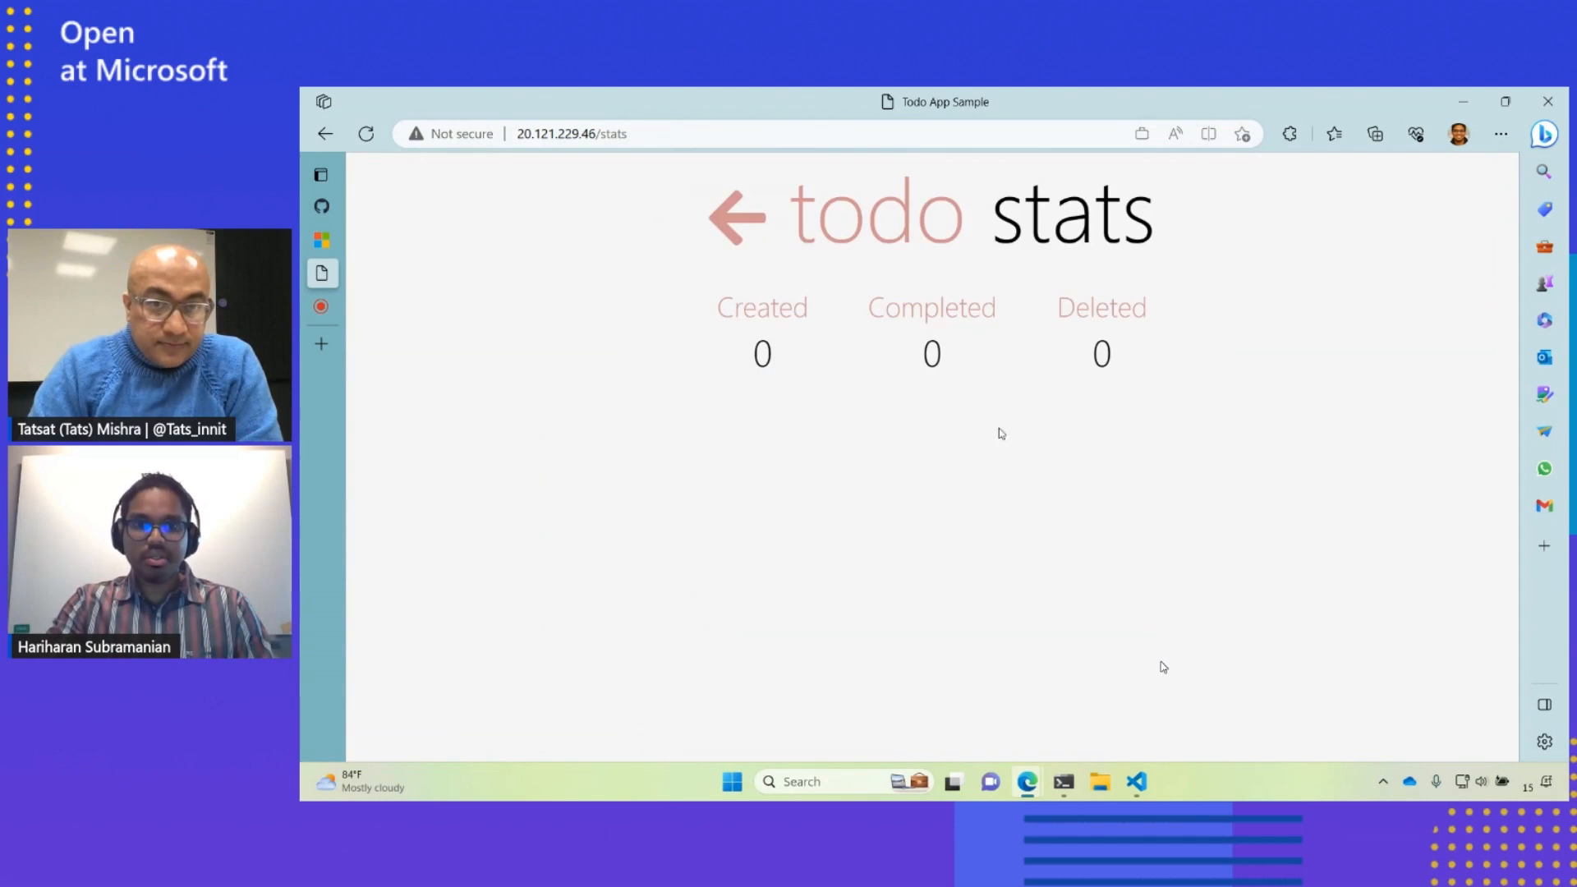
mouse_move(563, 429)
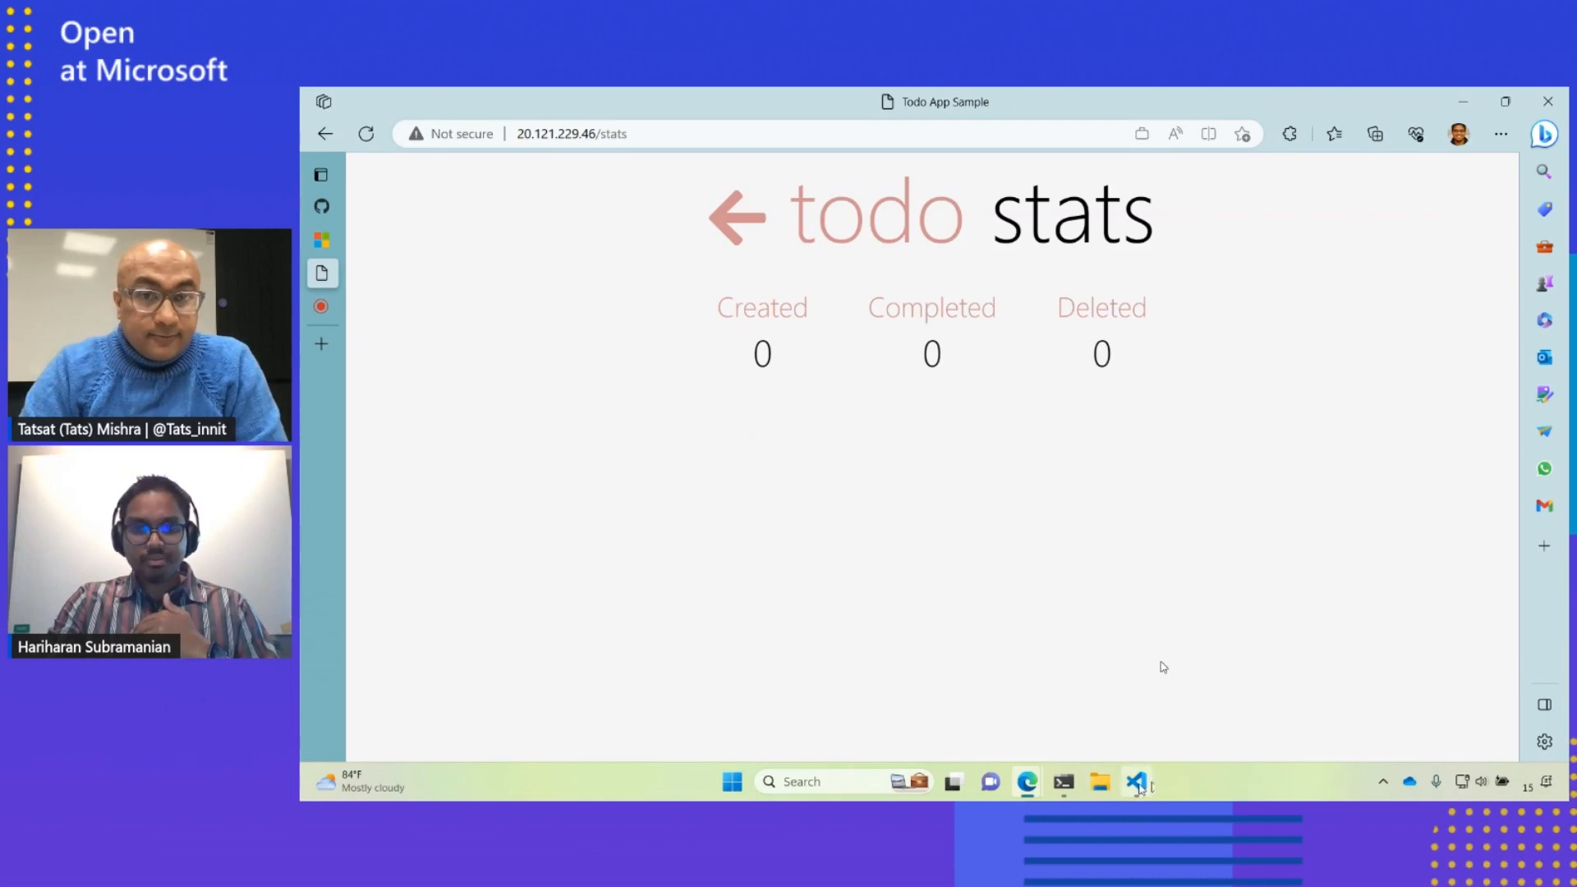
Step: Switch to the stats-api project and confirm the Bridge to Kubernetes extension is installed
left_click(1137, 781)
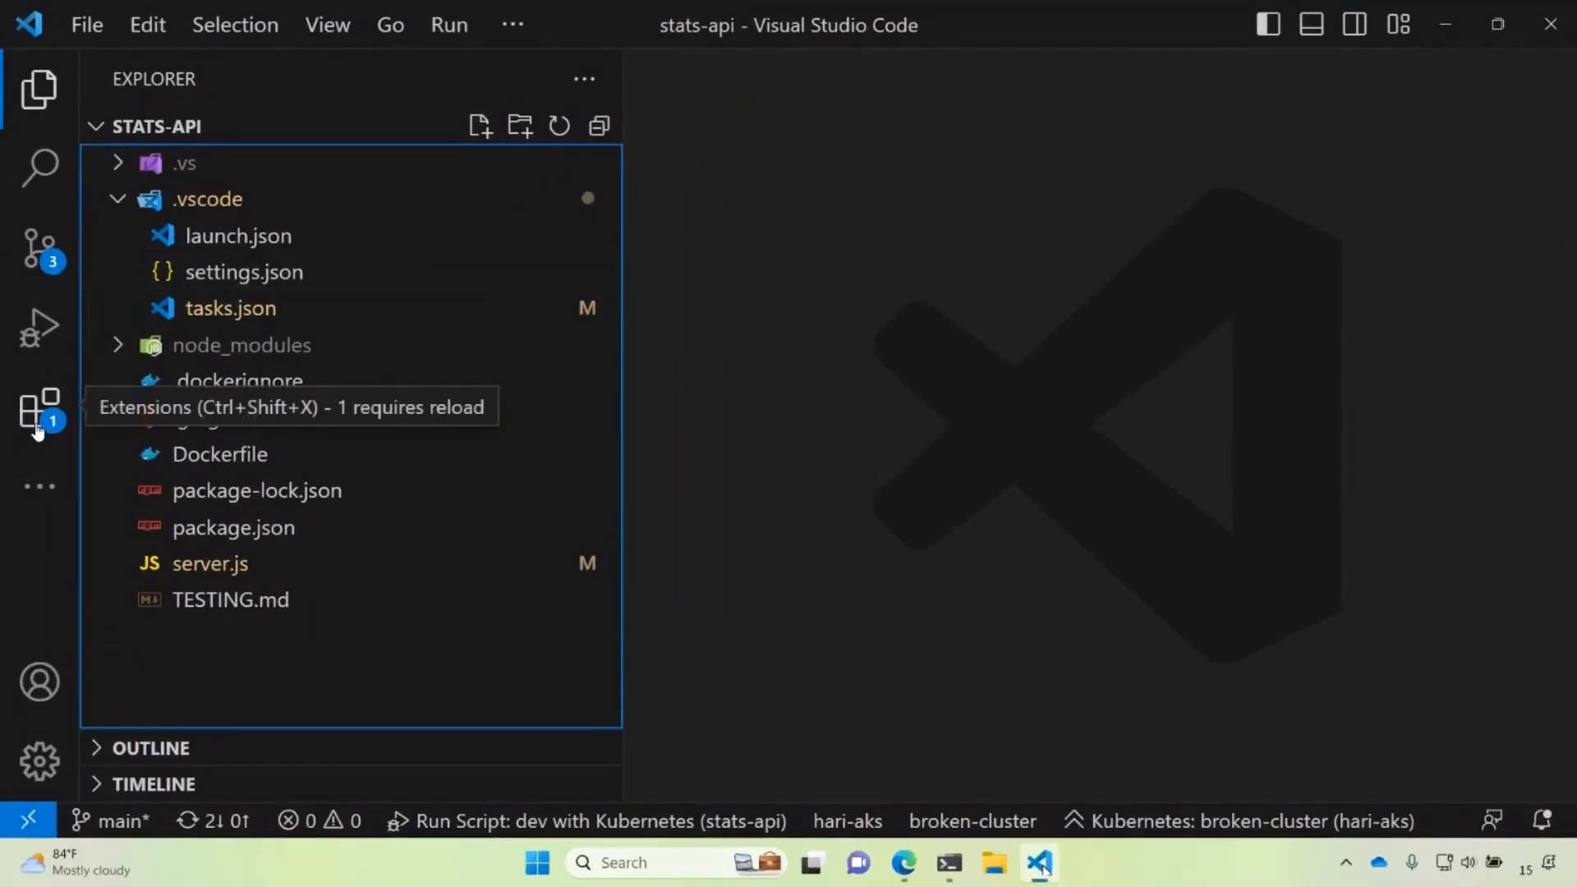
left_click(37, 408)
type("bridge")
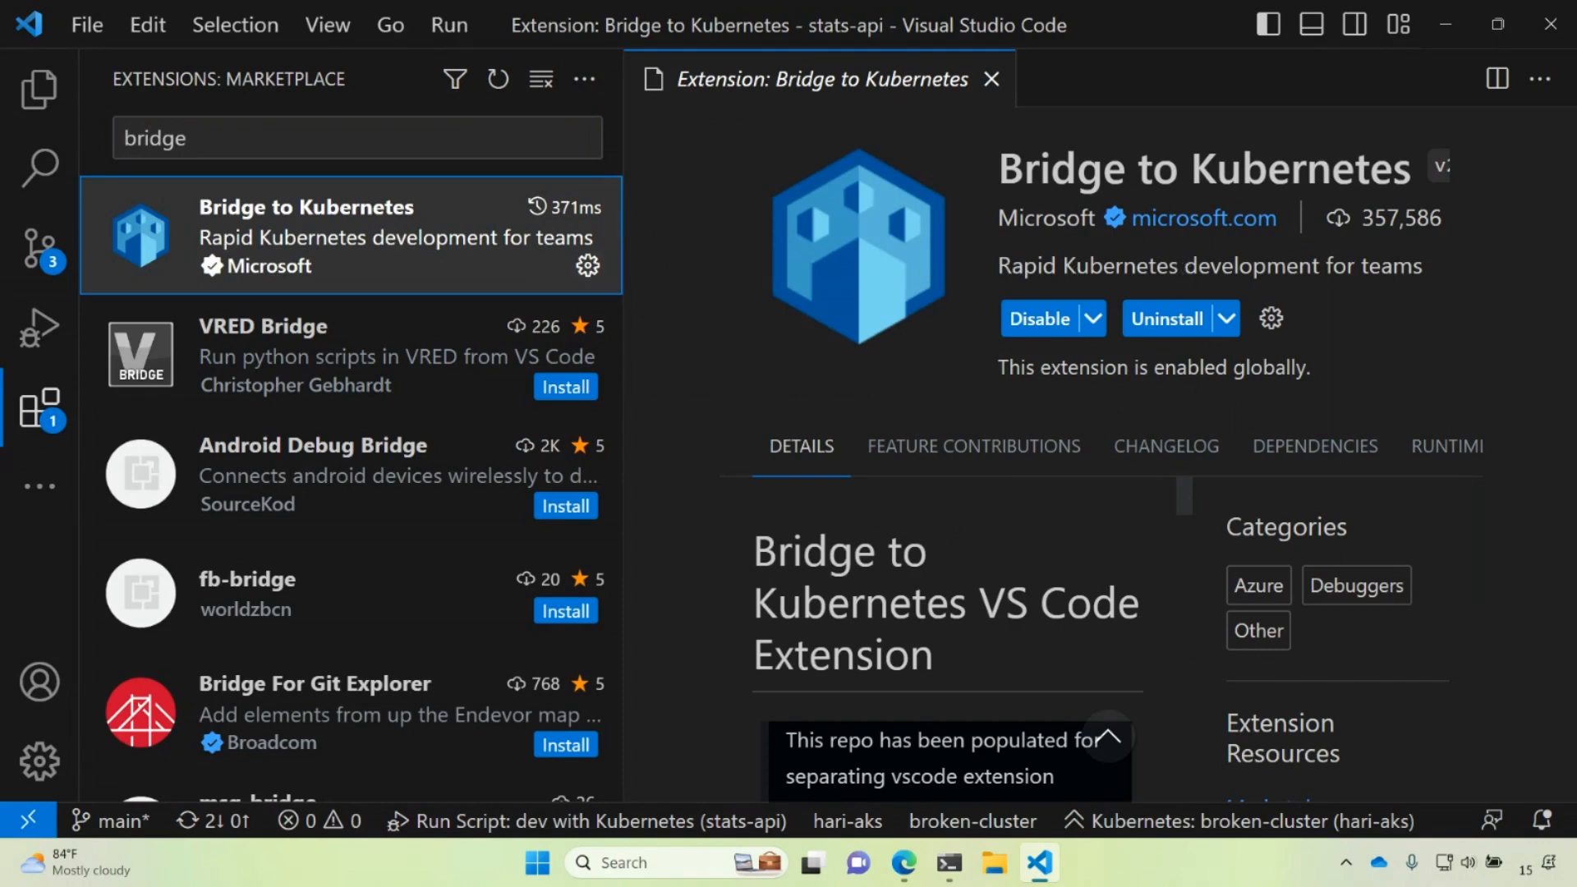
mouse_move(1179, 273)
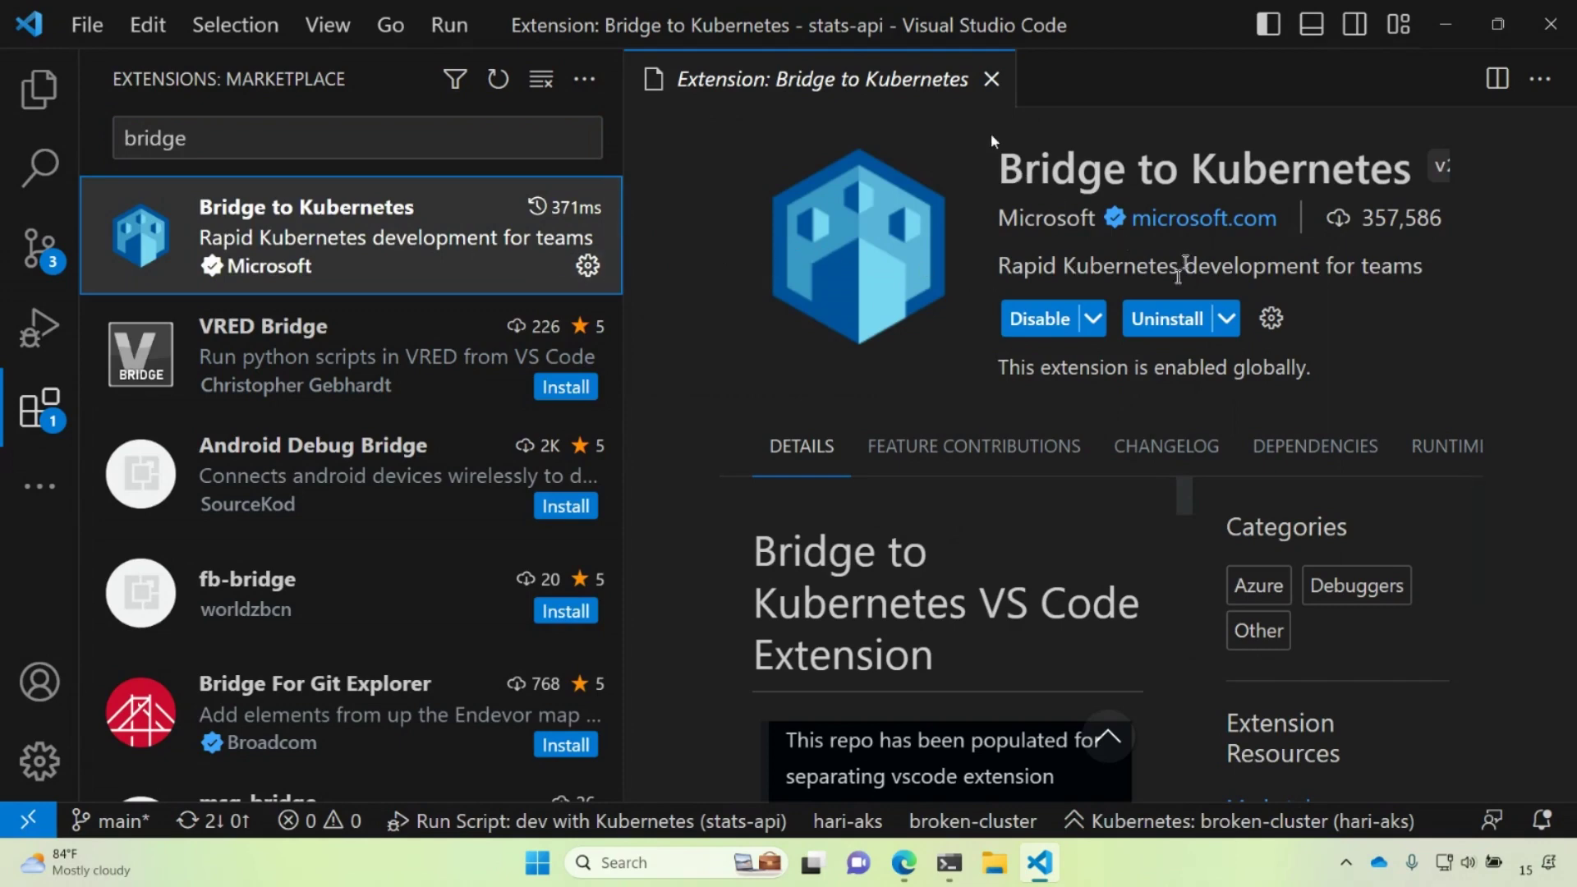
left_click(37, 80)
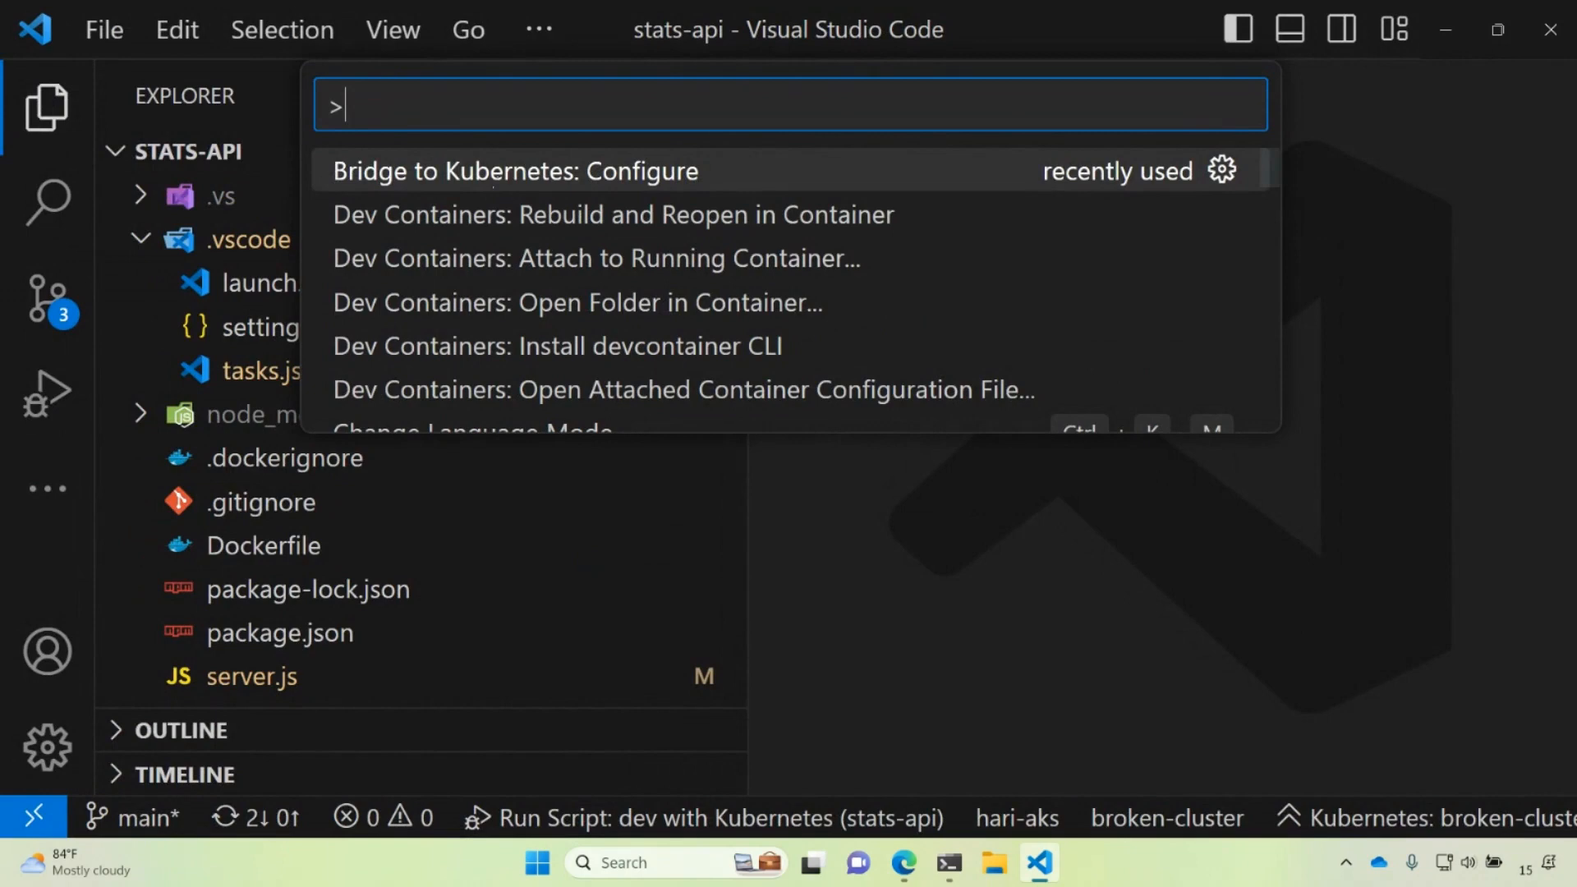
Step: Configure Bridge to Kubernetes for the stats-api service on port 3001 with Run Script: dev
left_click(499, 170)
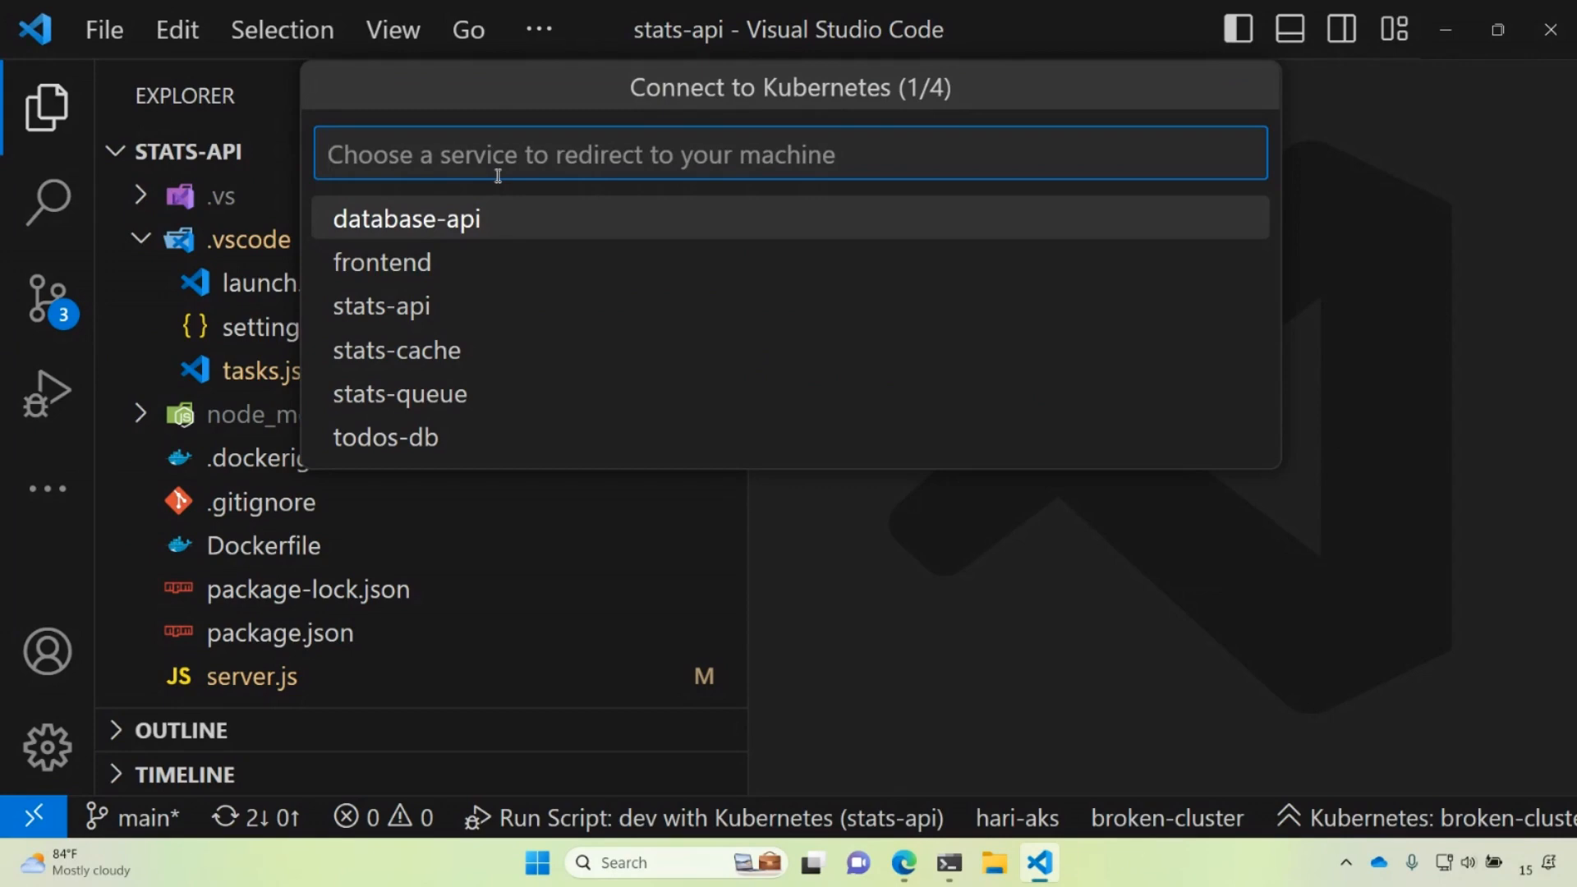
left_click(381, 306)
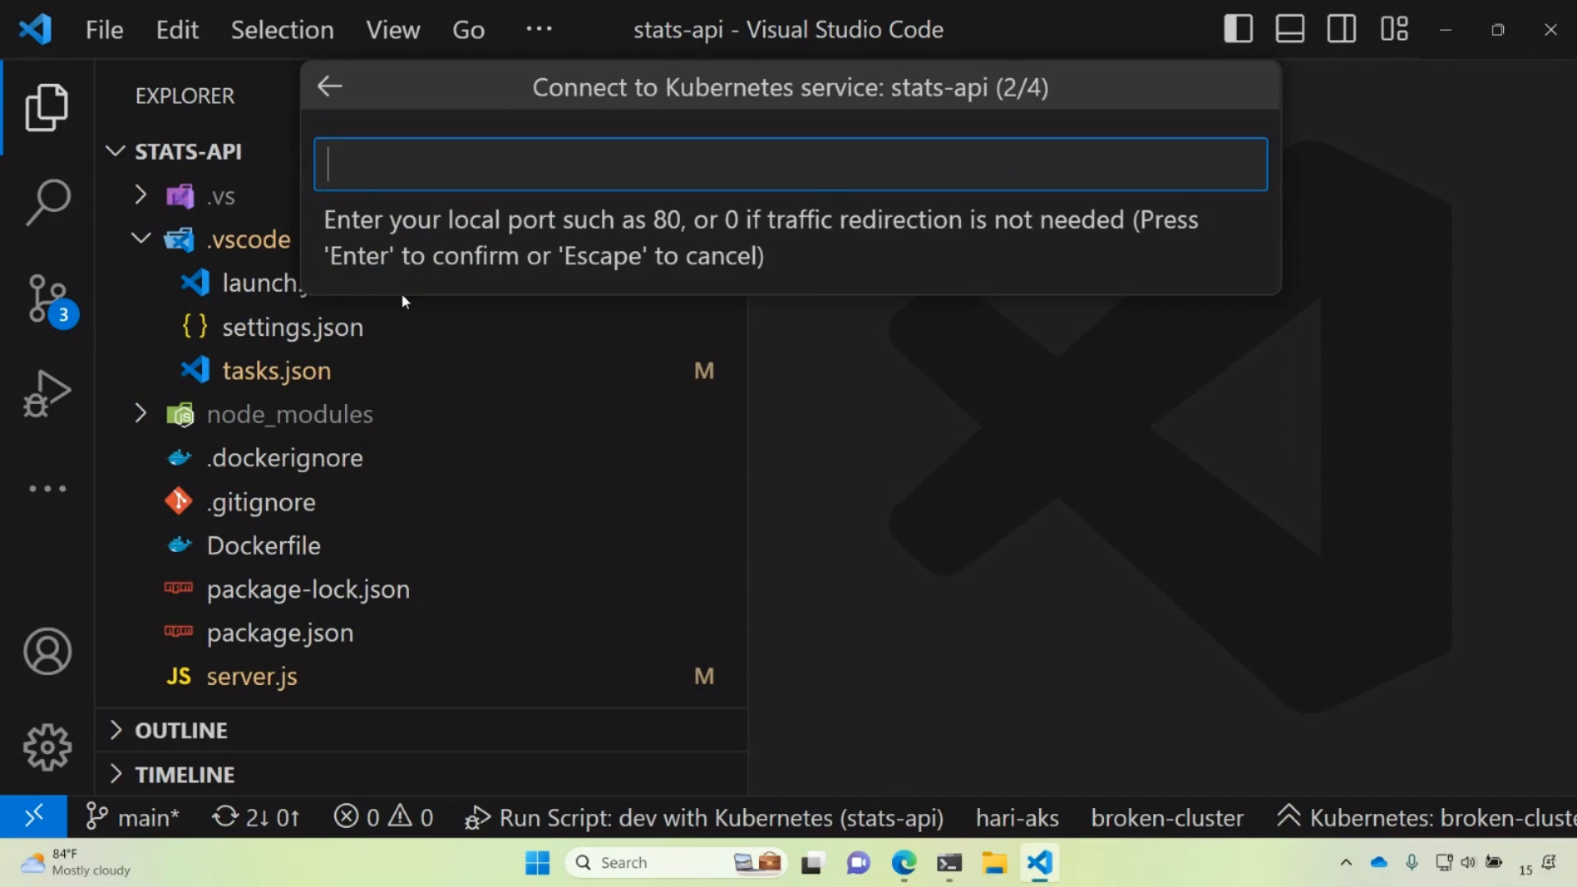
type("3001")
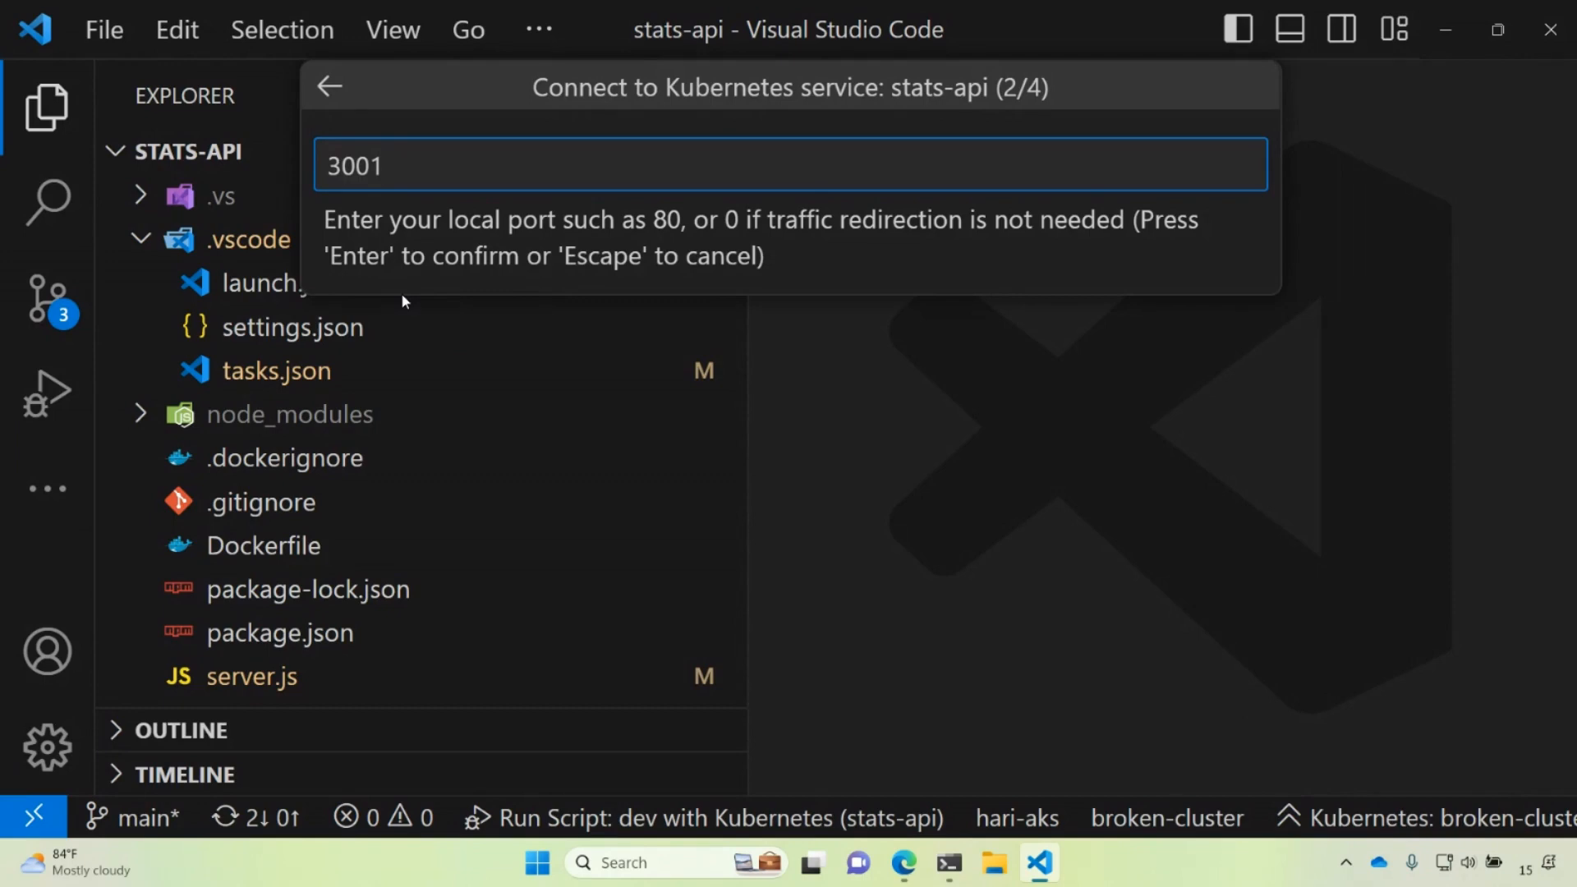
key("Enter")
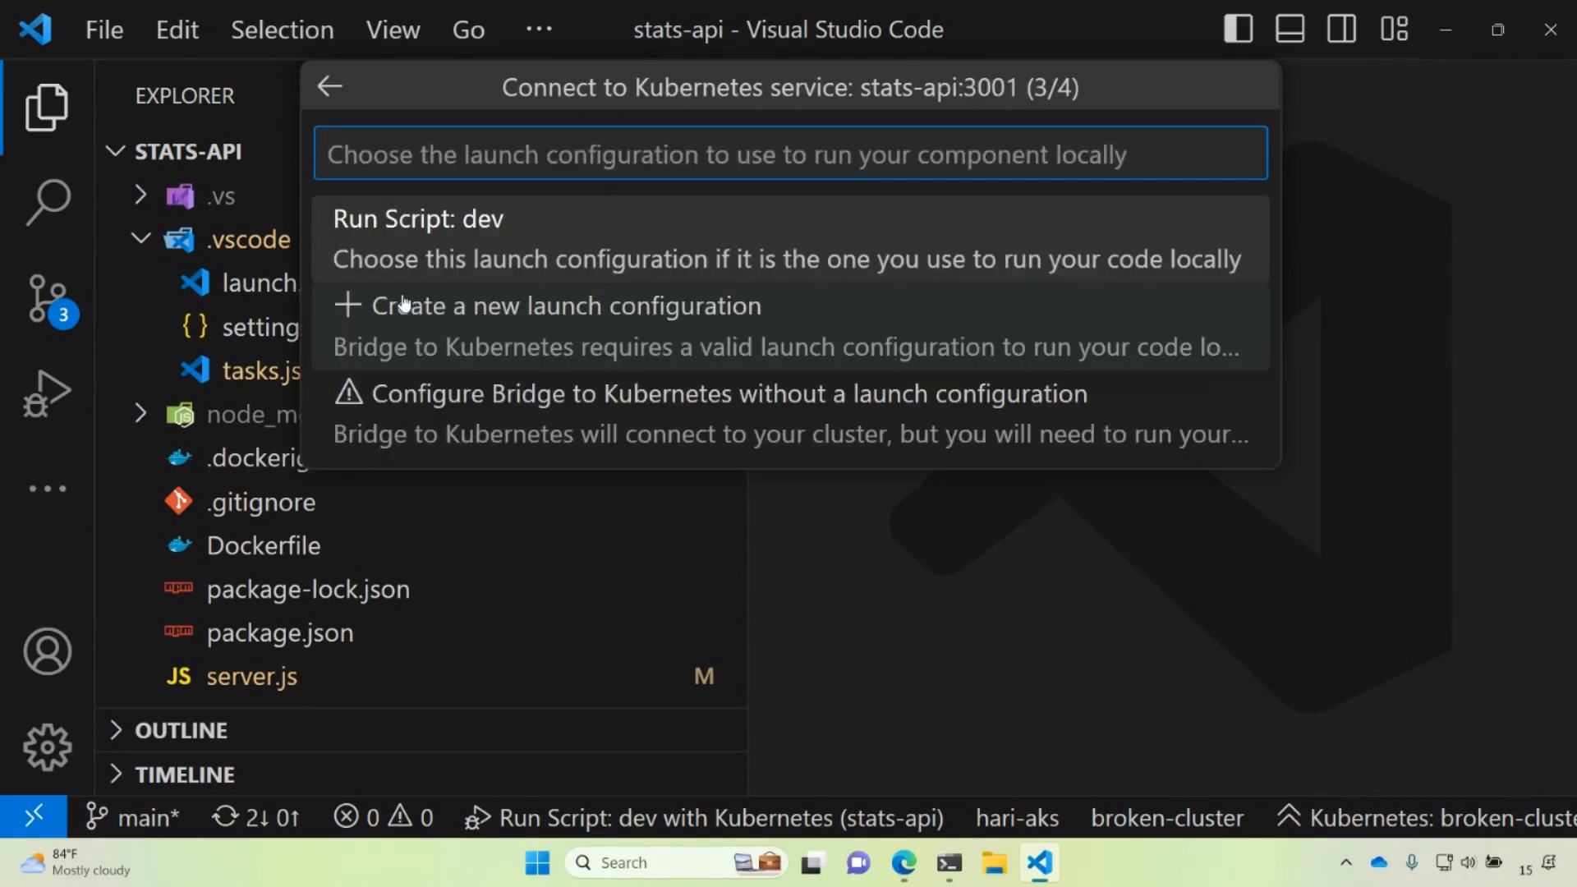
mouse_move(432, 282)
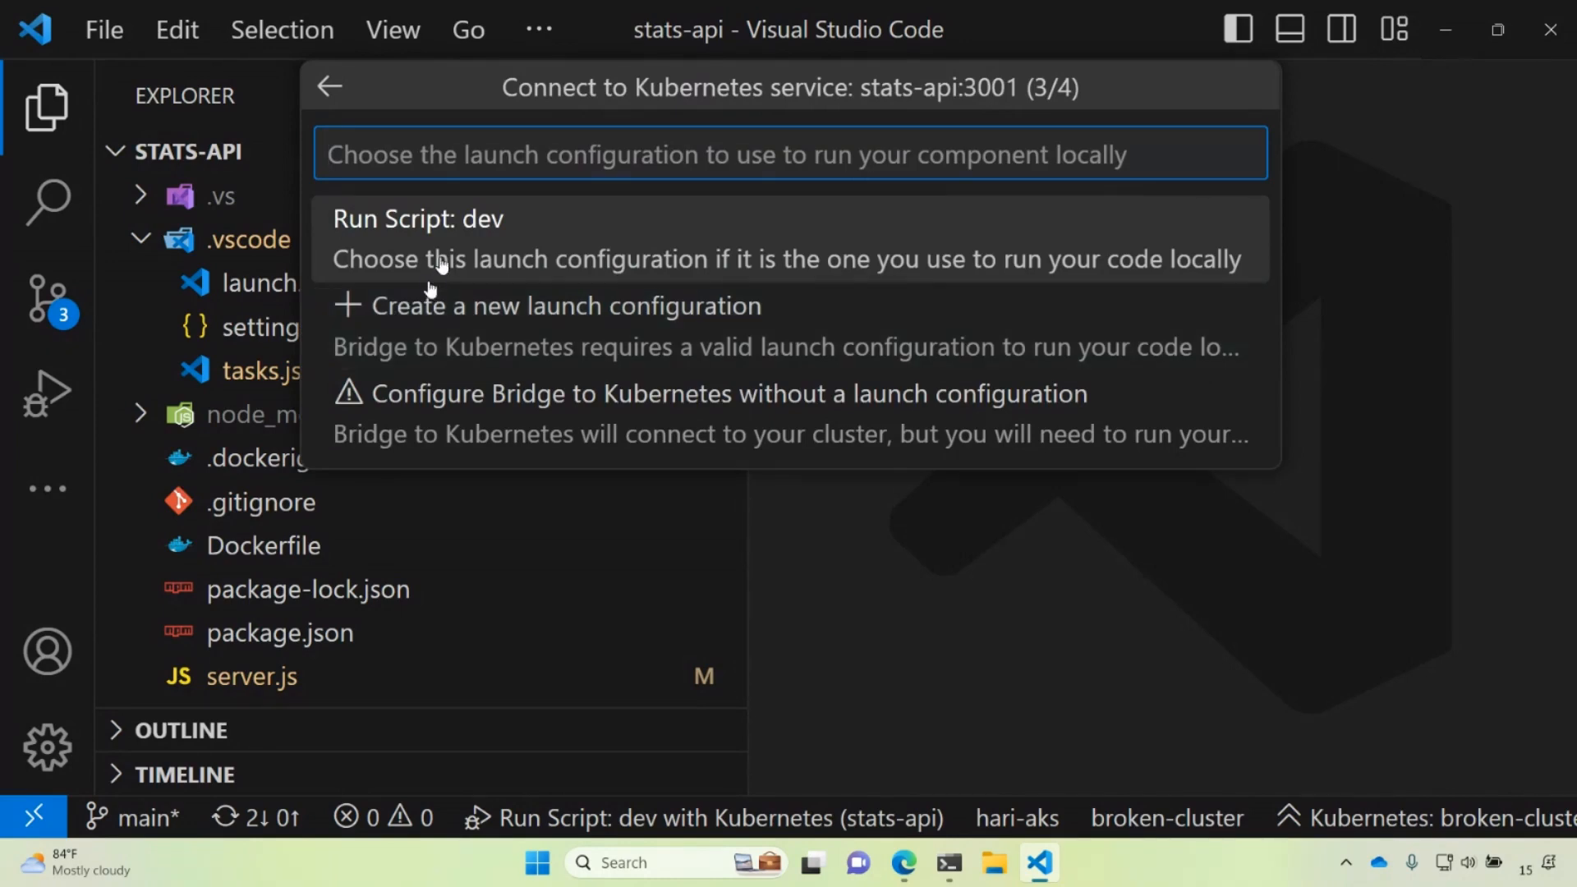
mouse_move(432, 254)
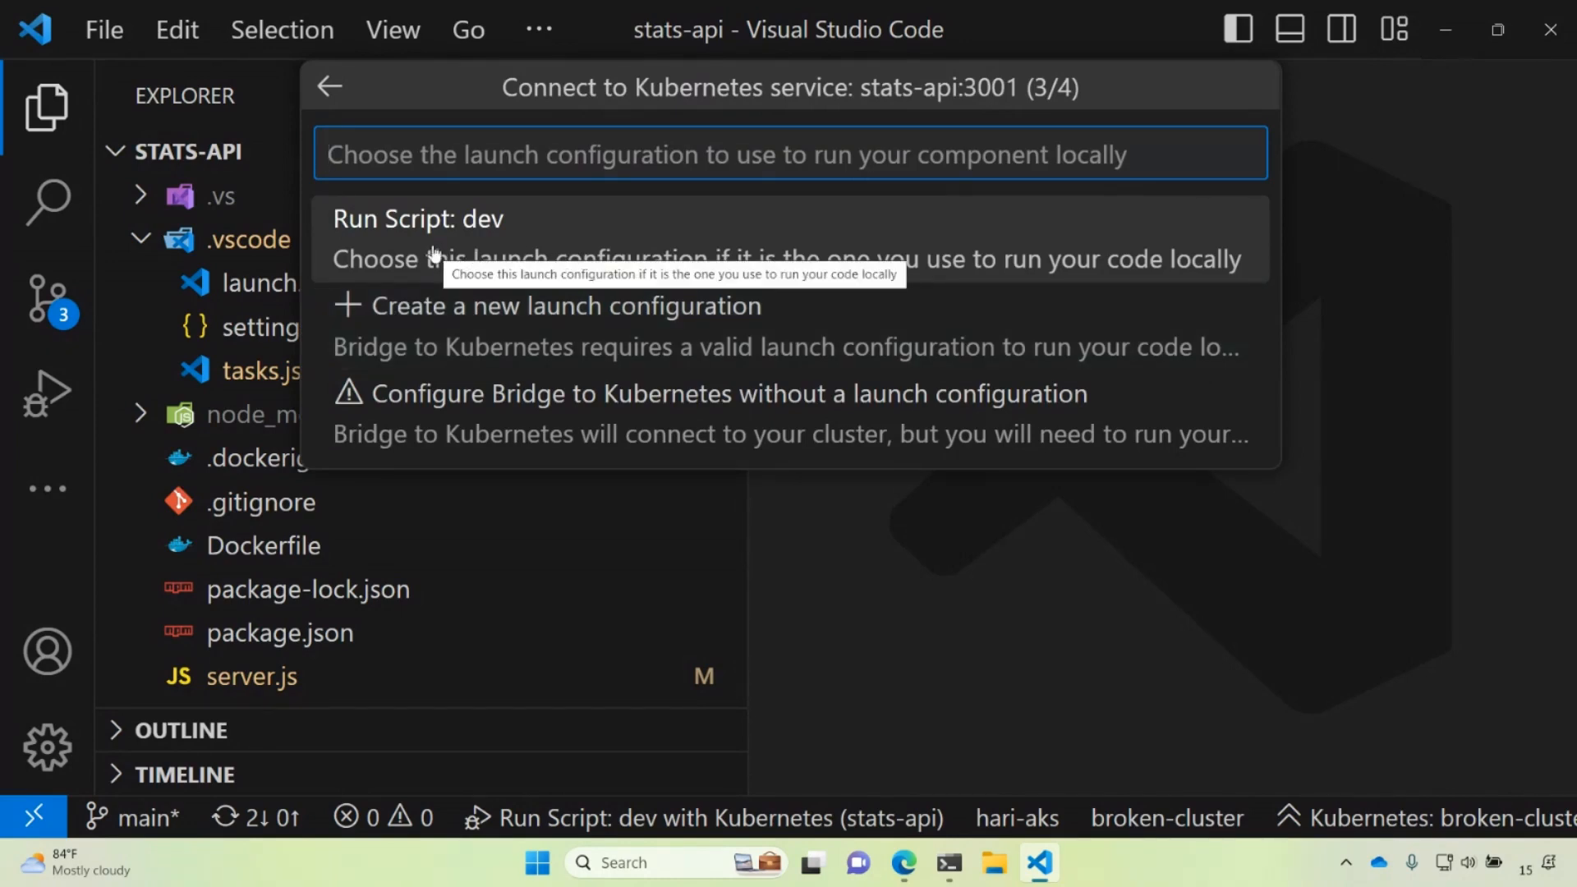
left_click(418, 219)
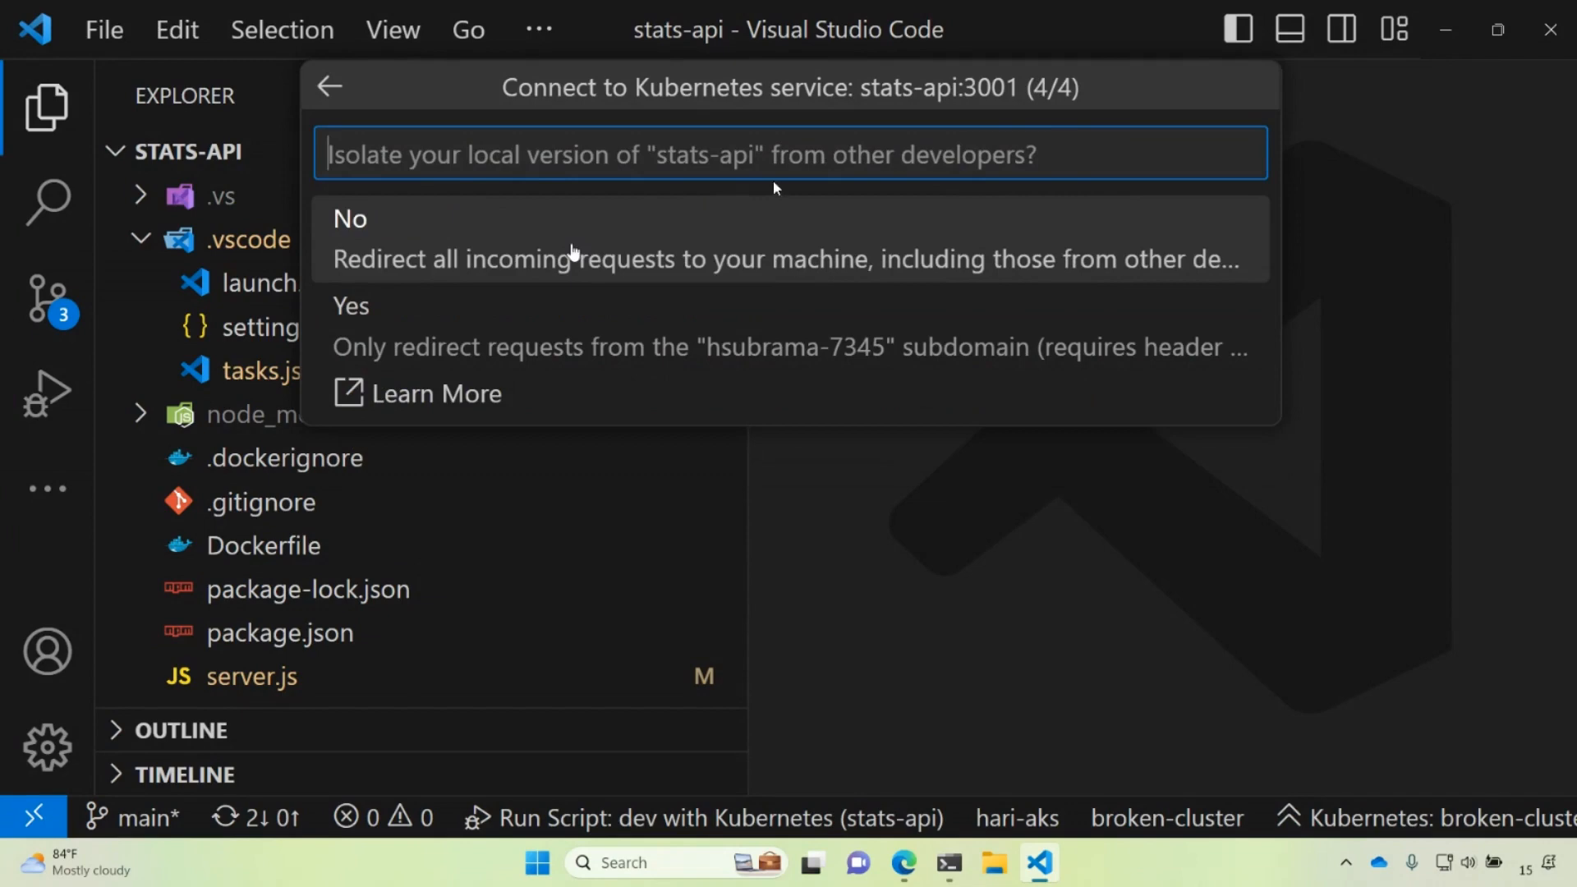
mouse_move(1200, 88)
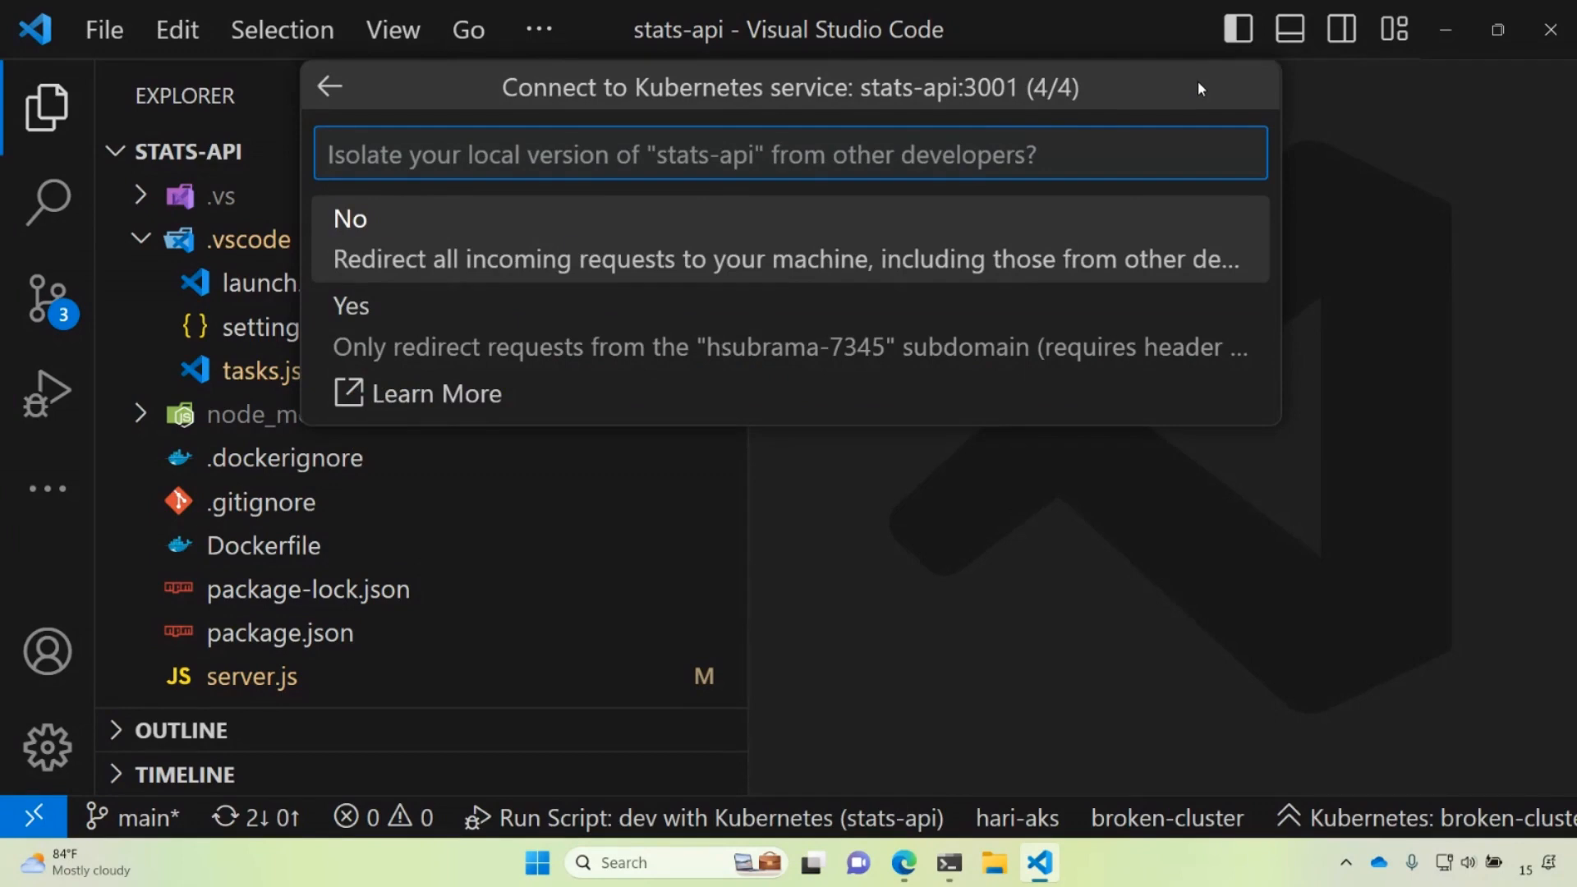
mouse_move(572, 252)
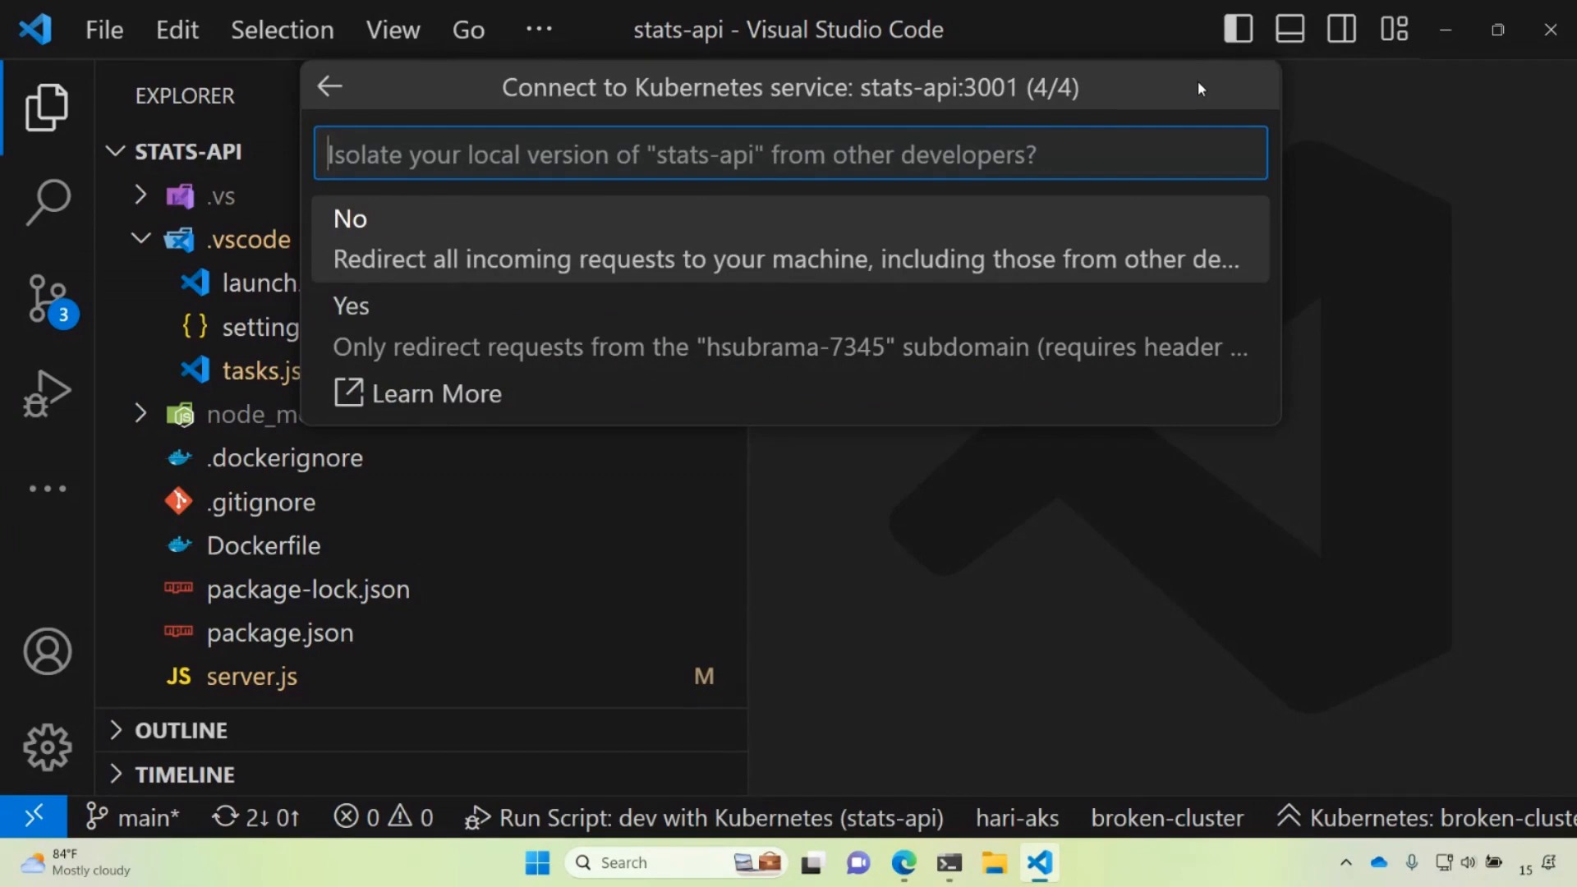
mouse_move(576, 252)
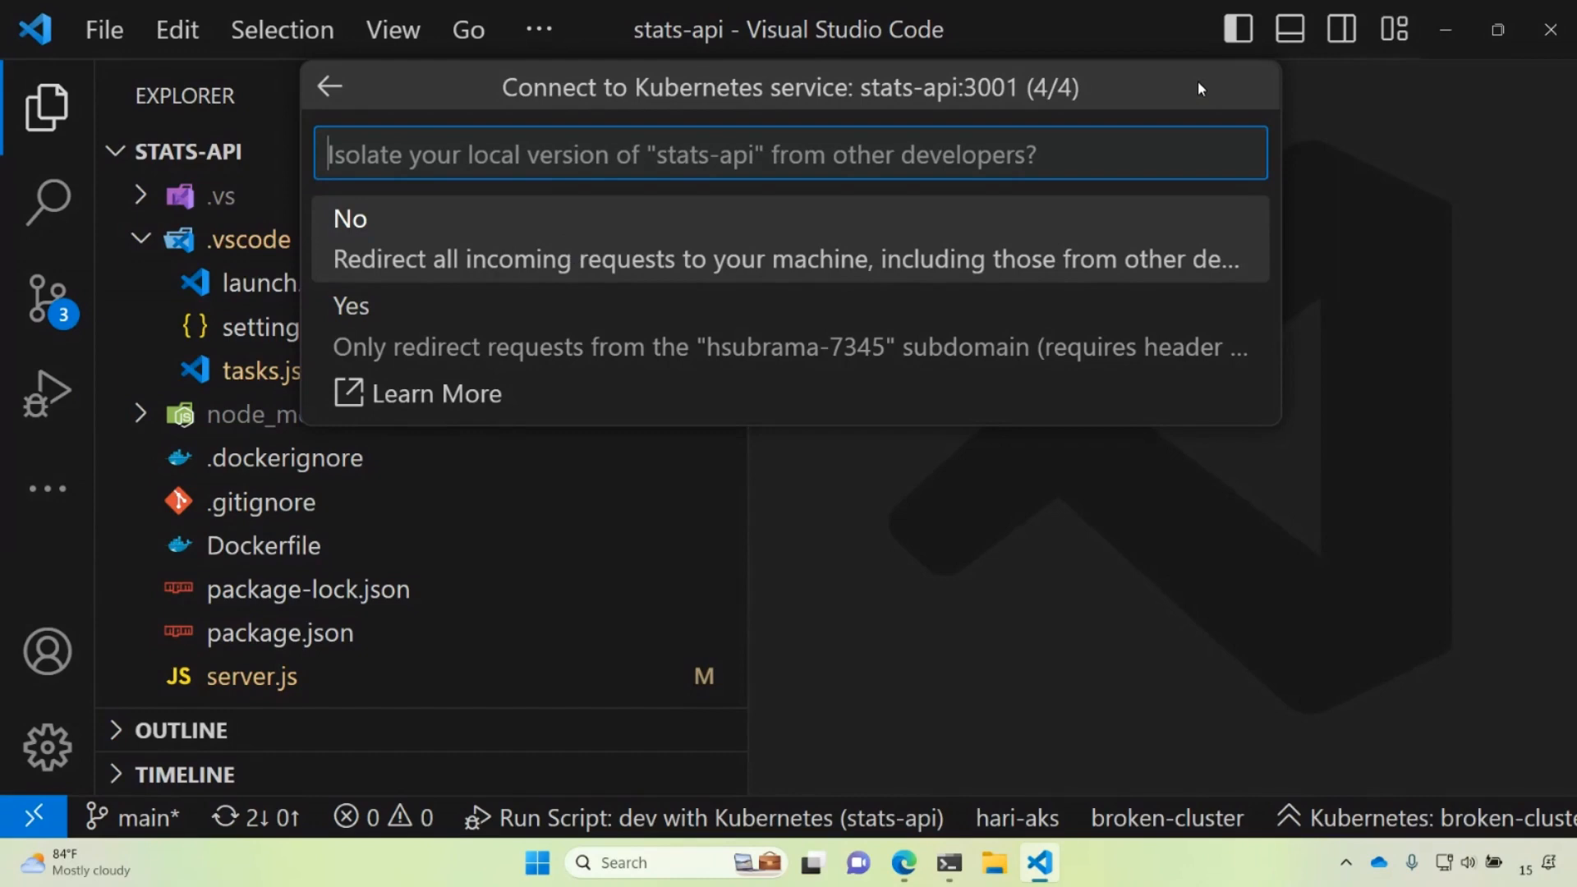
mouse_move(572, 249)
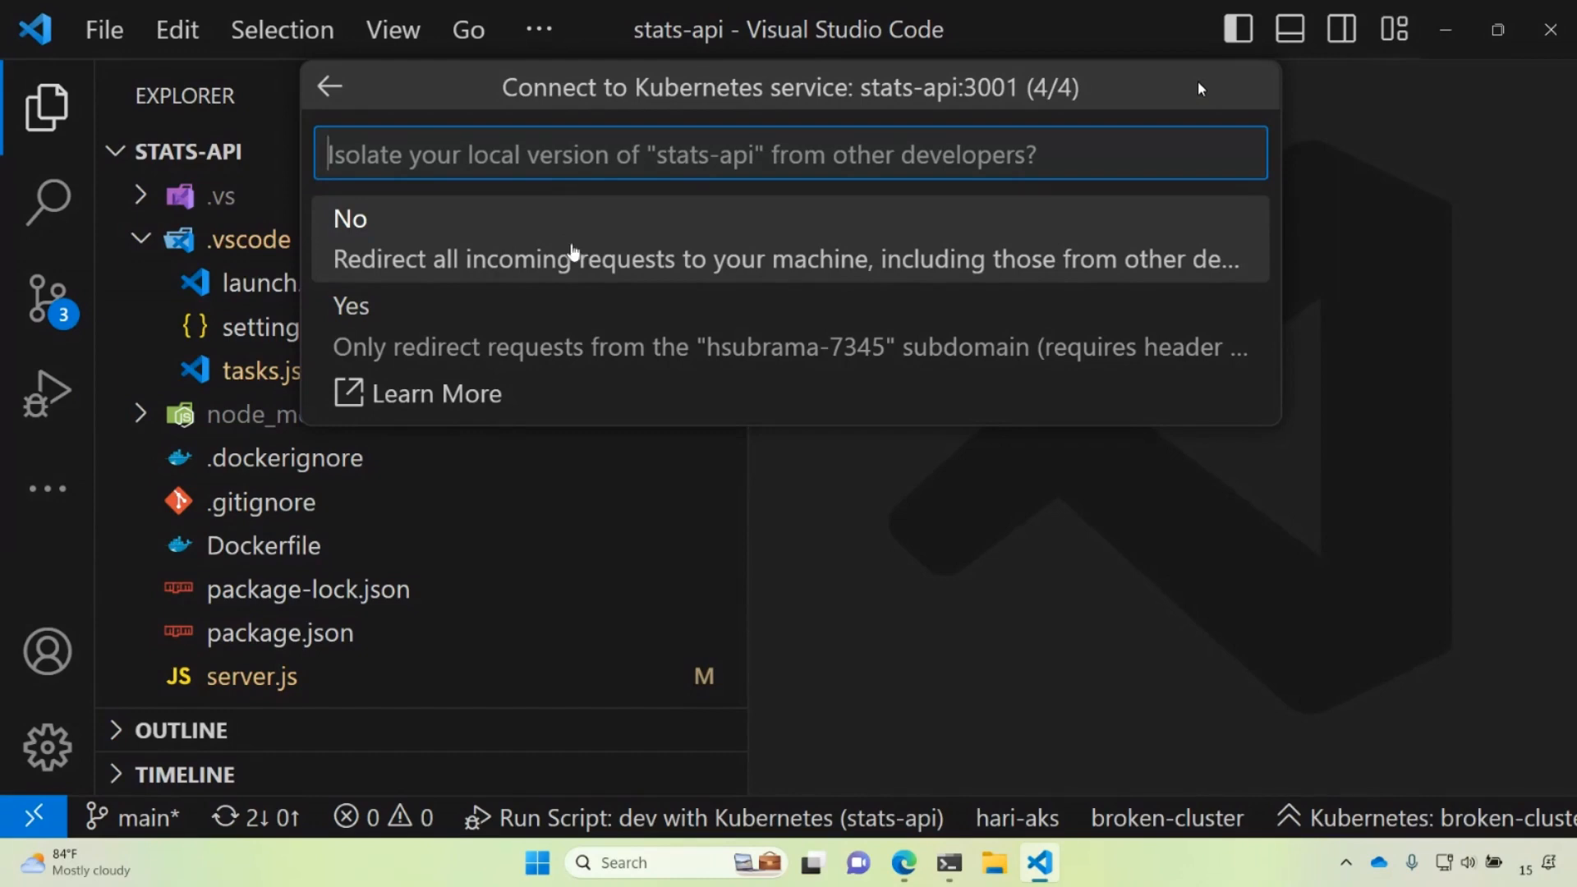
mouse_move(668, 368)
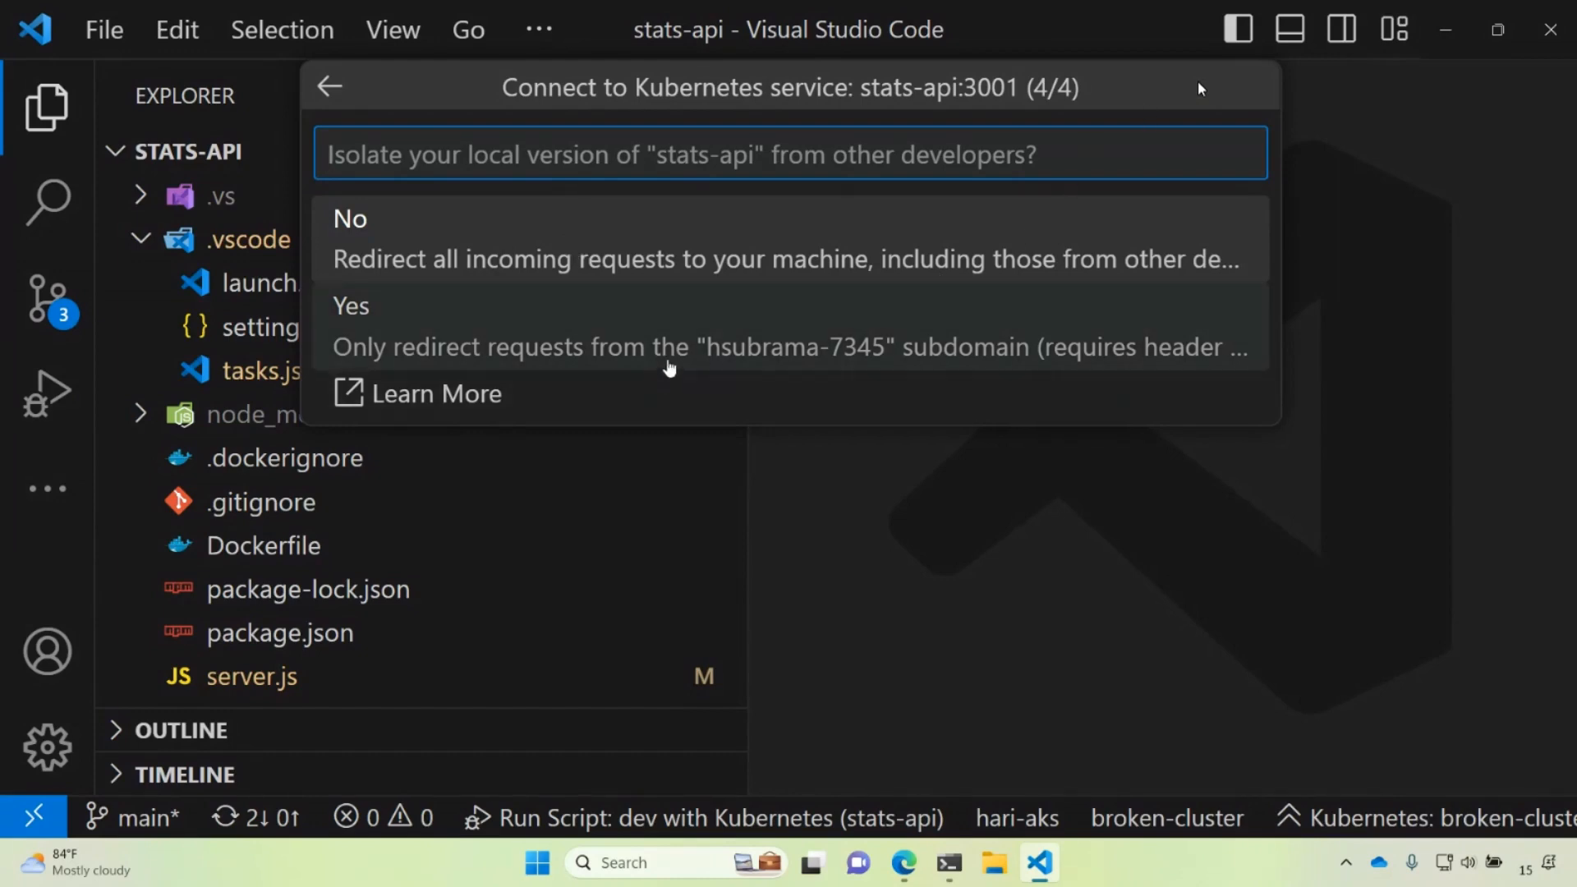
mouse_move(643, 271)
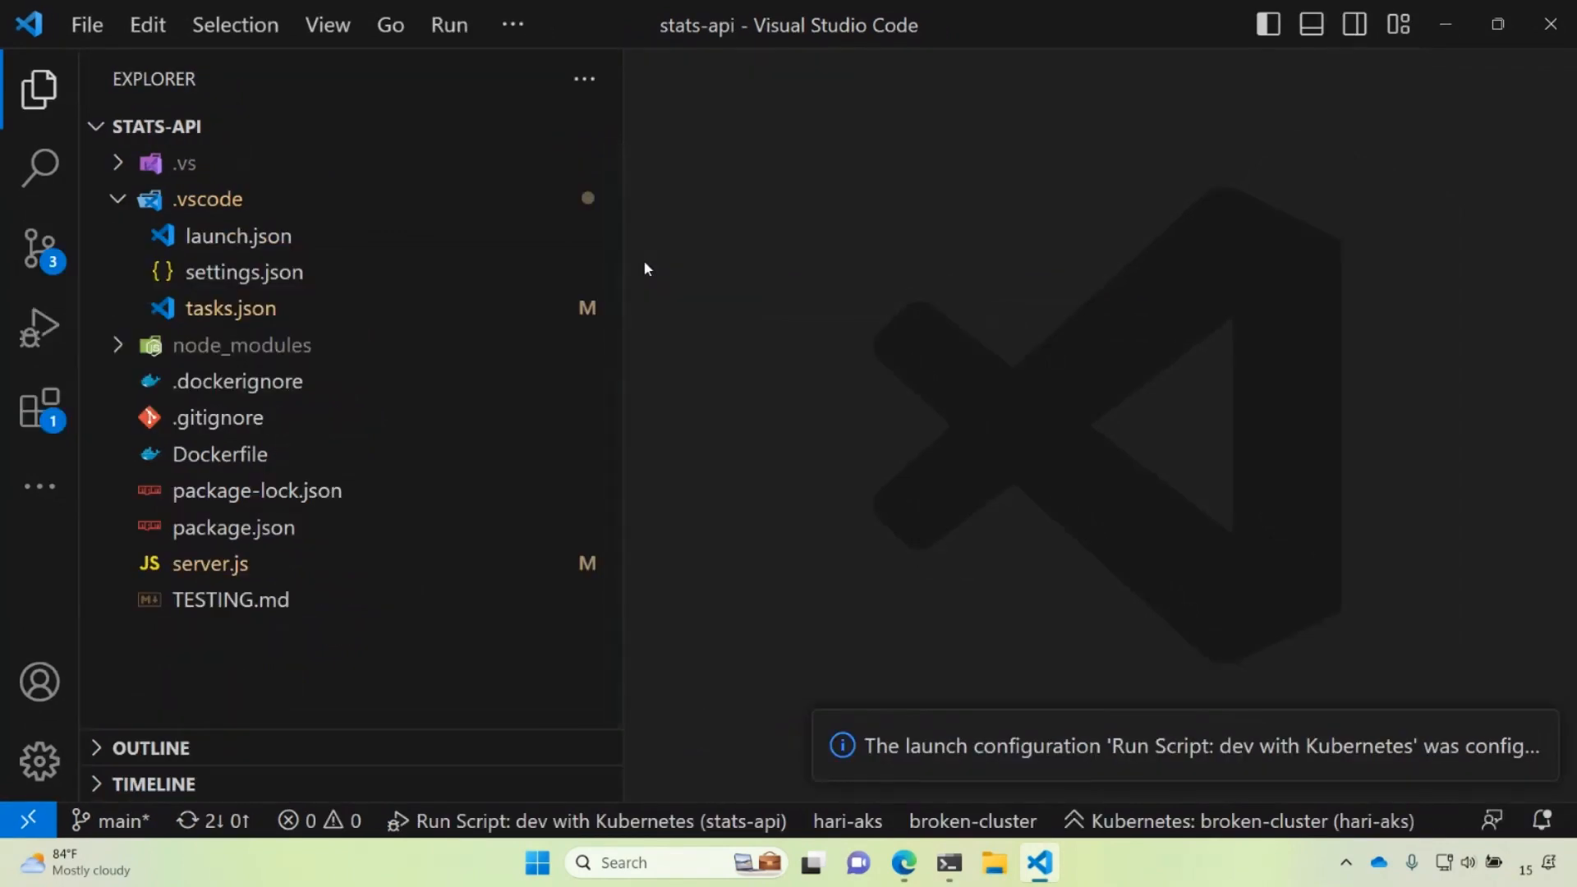
mouse_move(70, 351)
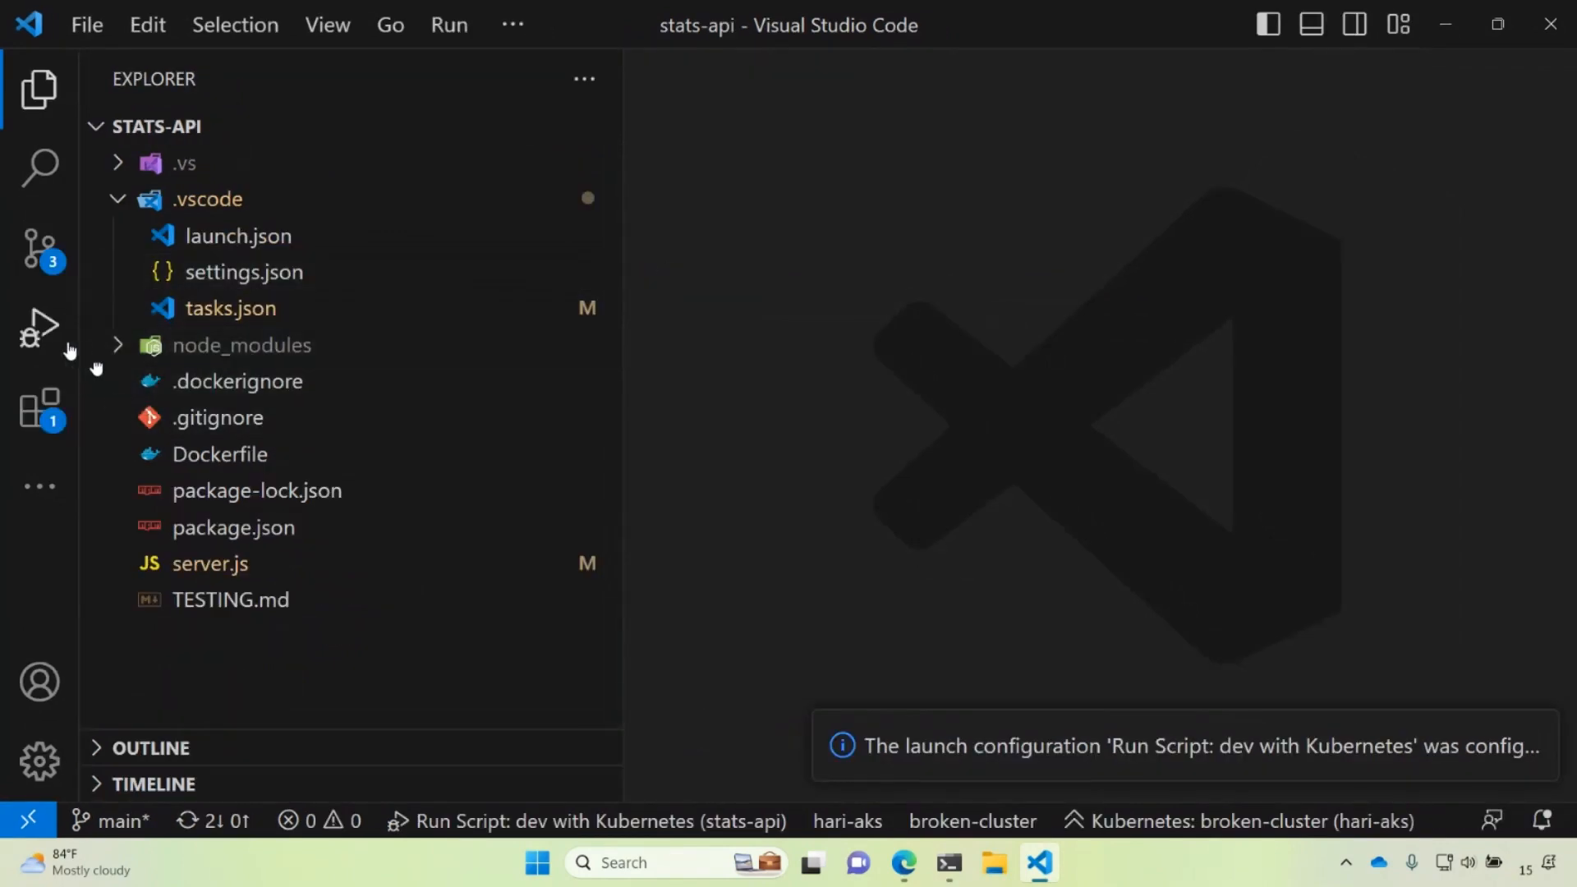
Step: Start debugging stats-api with Kubernetes redirection and grant administrator rights for the hosts file
left_click(32, 331)
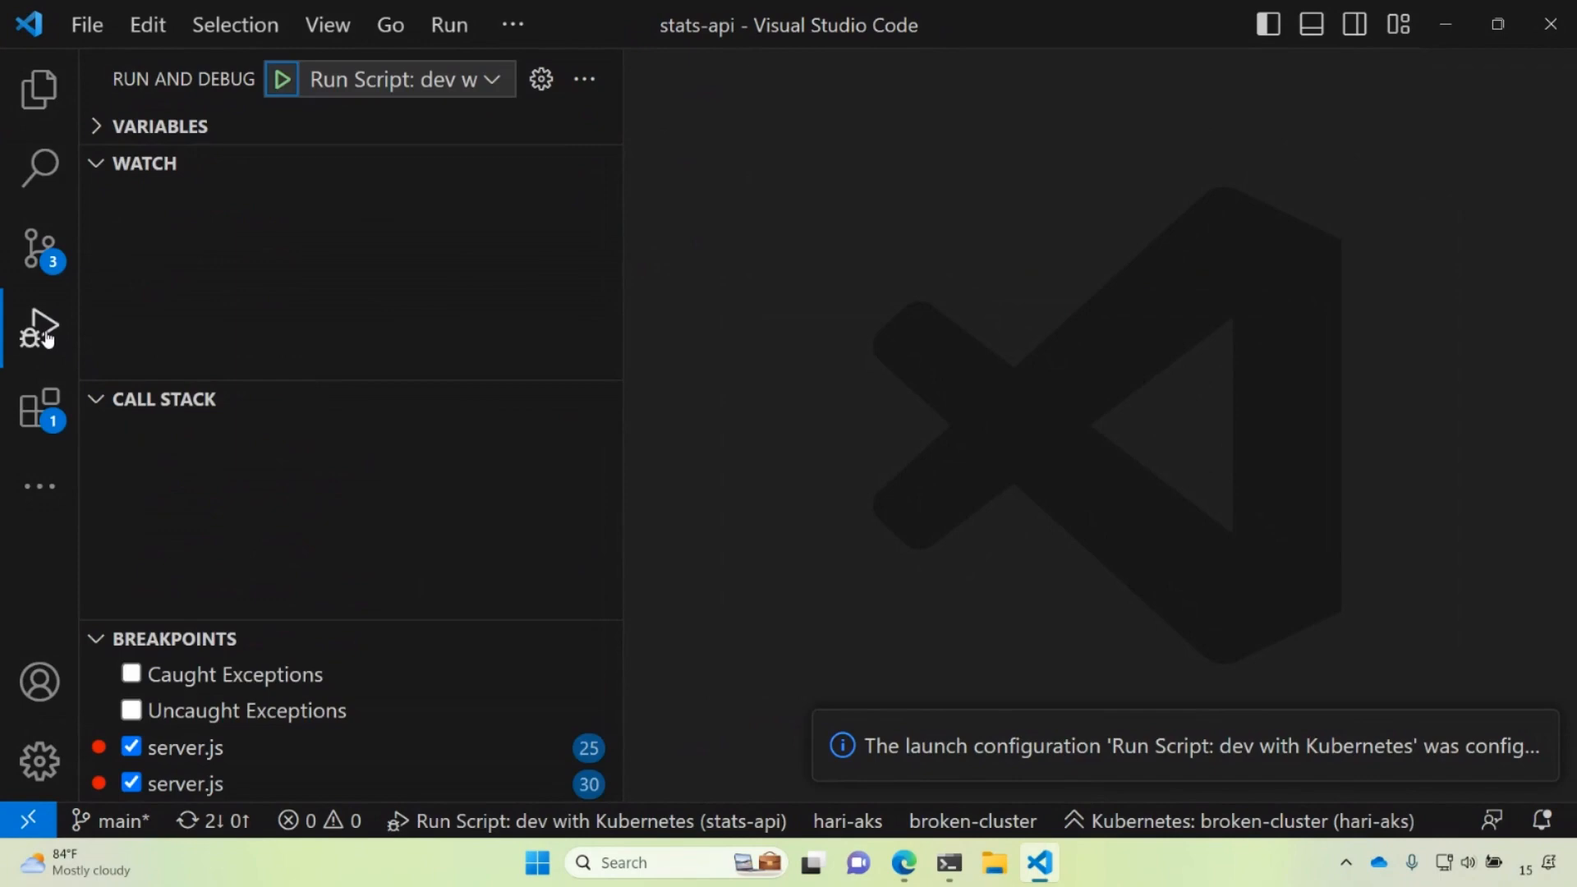
left_click(402, 78)
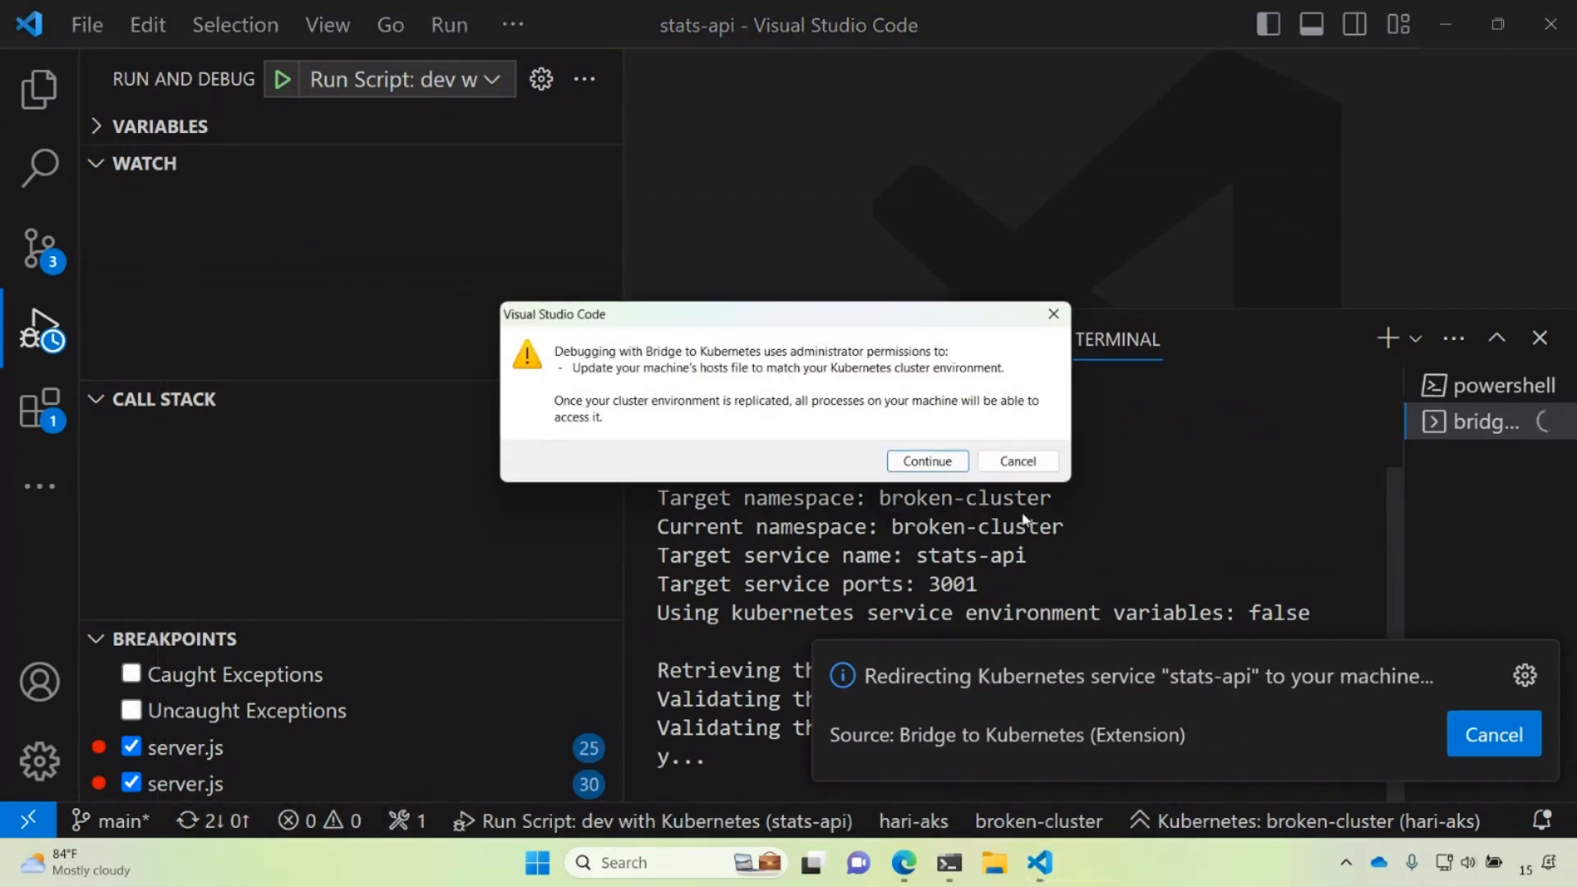
left_click(927, 461)
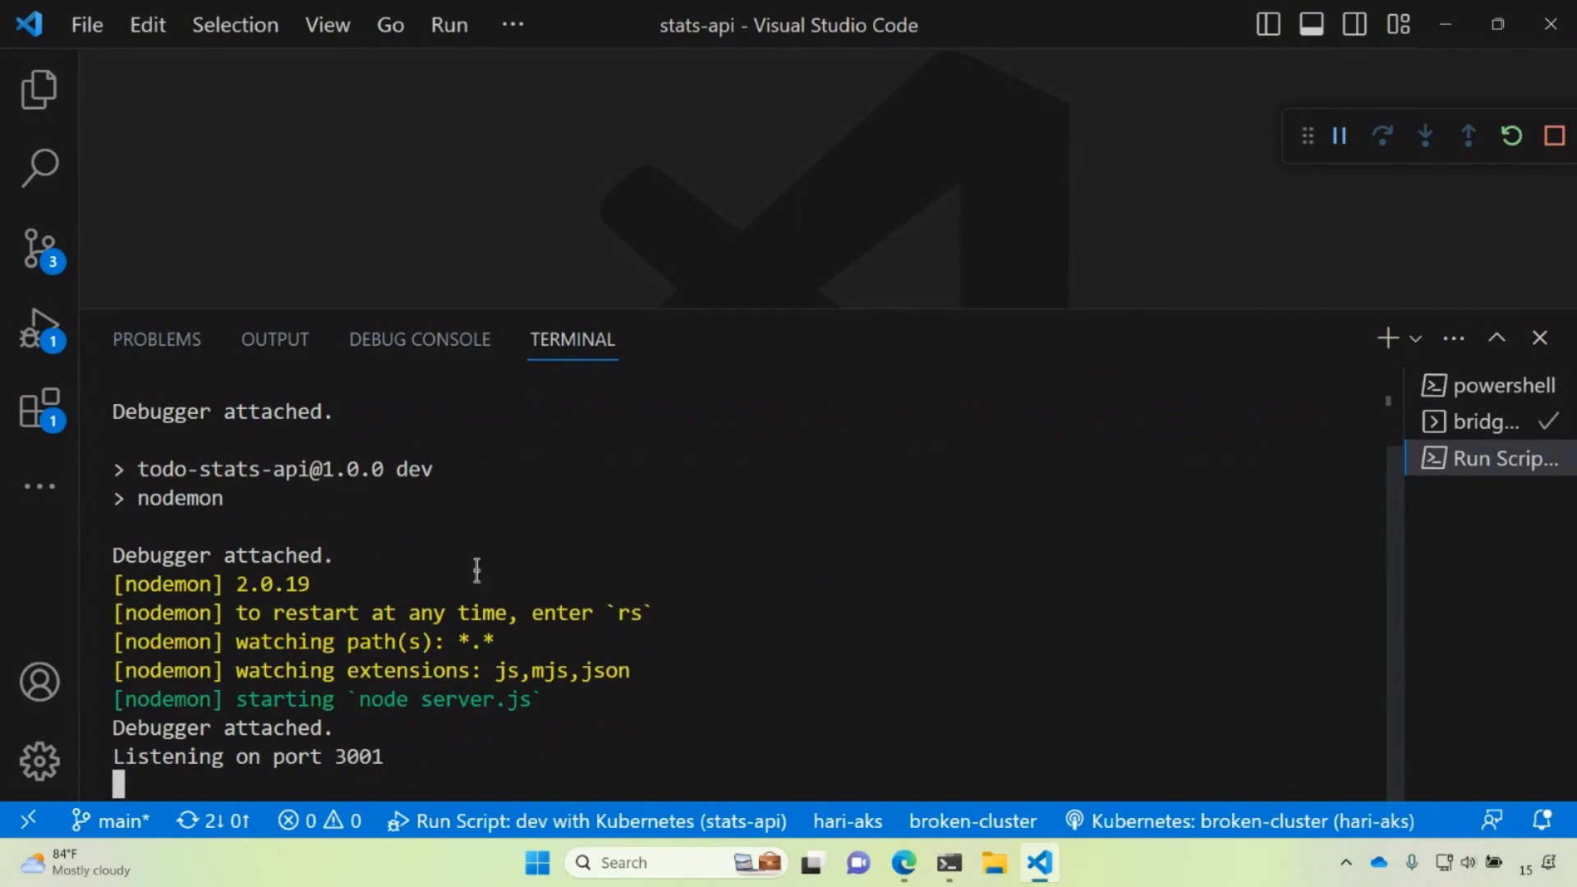
mouse_move(902, 861)
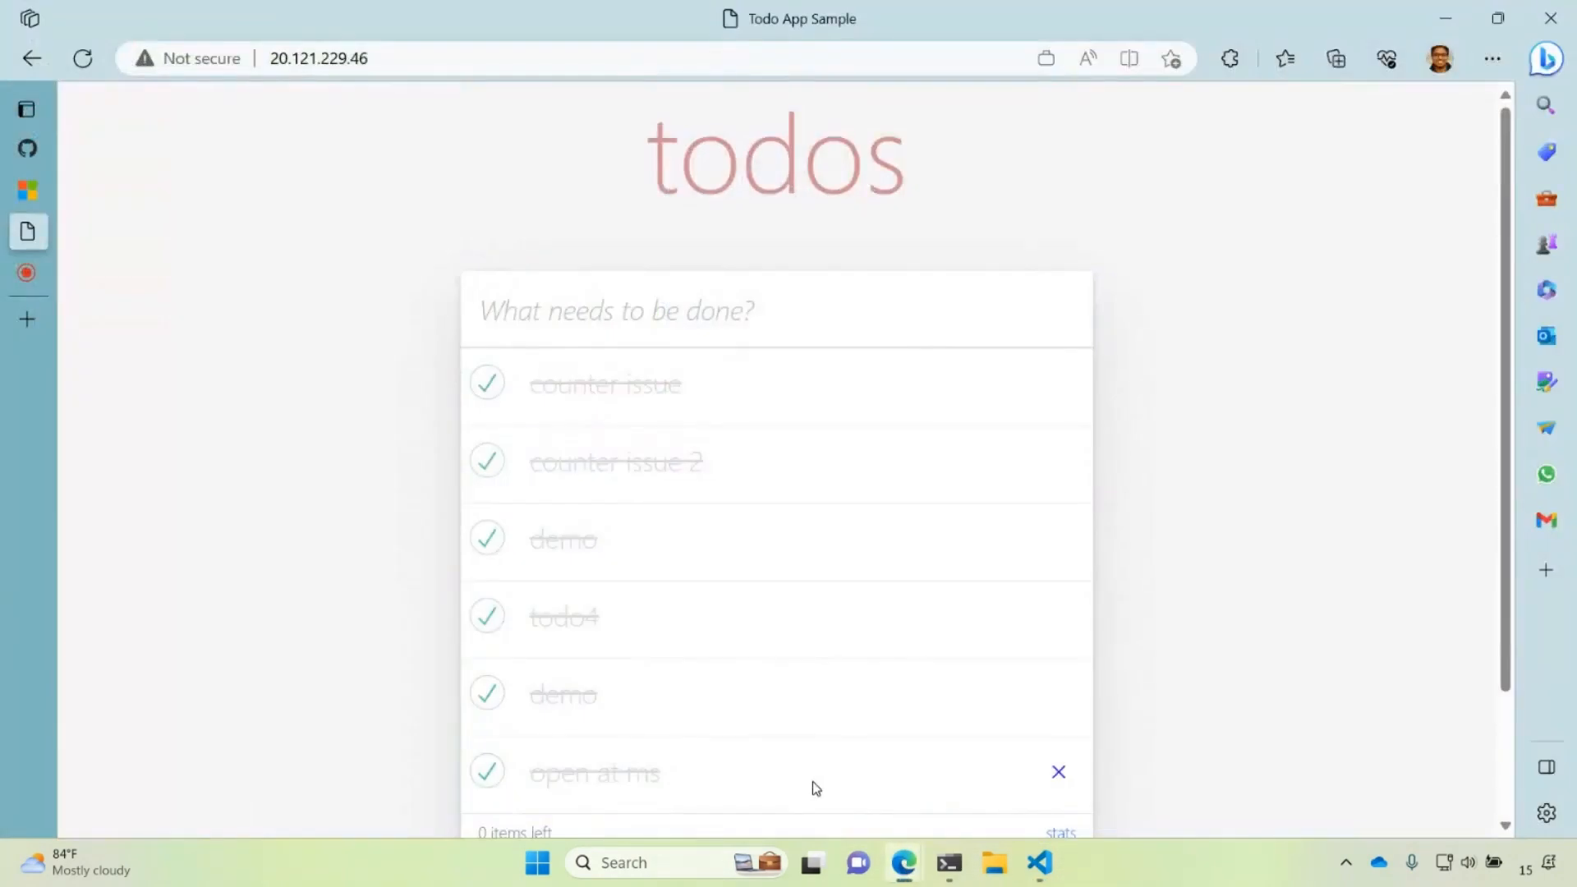
Step: Request the todo stats page again and return to VS Code at the breakpoint
scroll("down", 3)
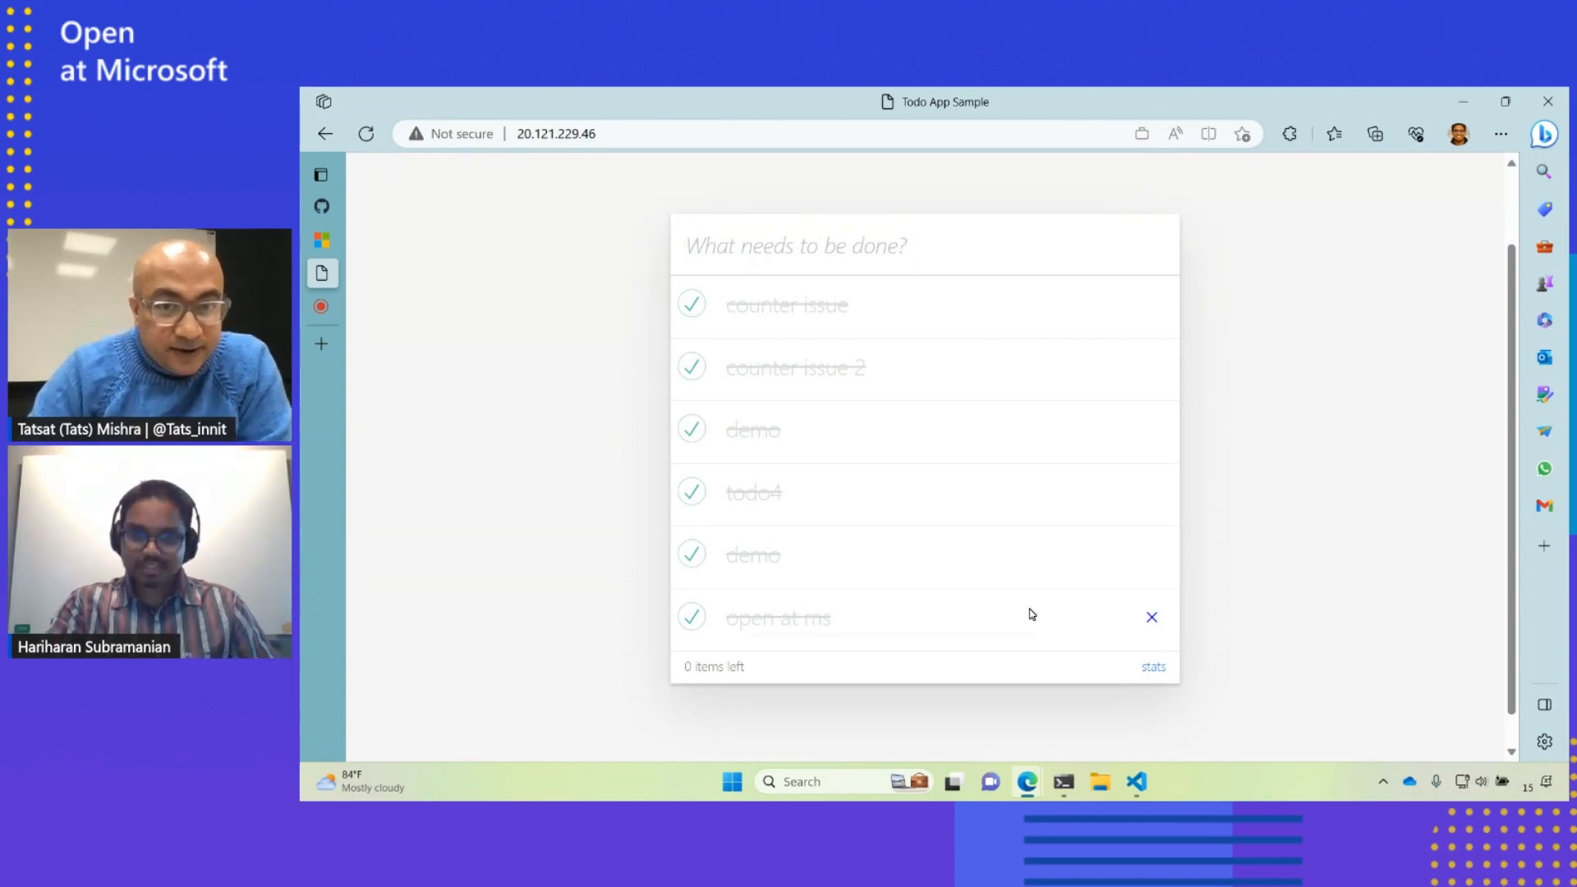
left_click(1153, 666)
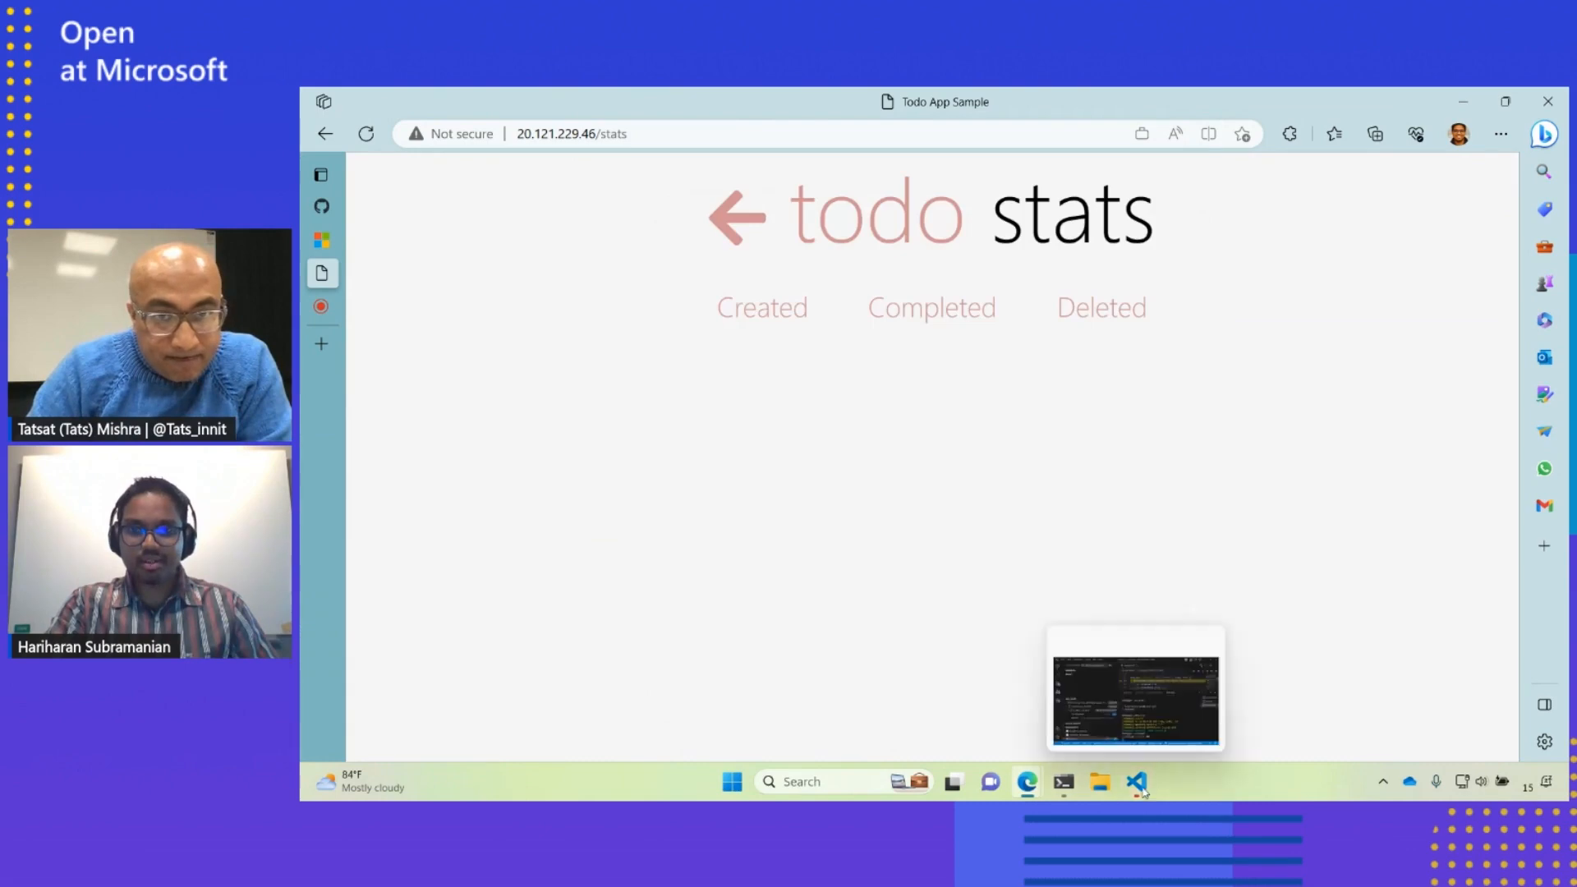
left_click(1136, 781)
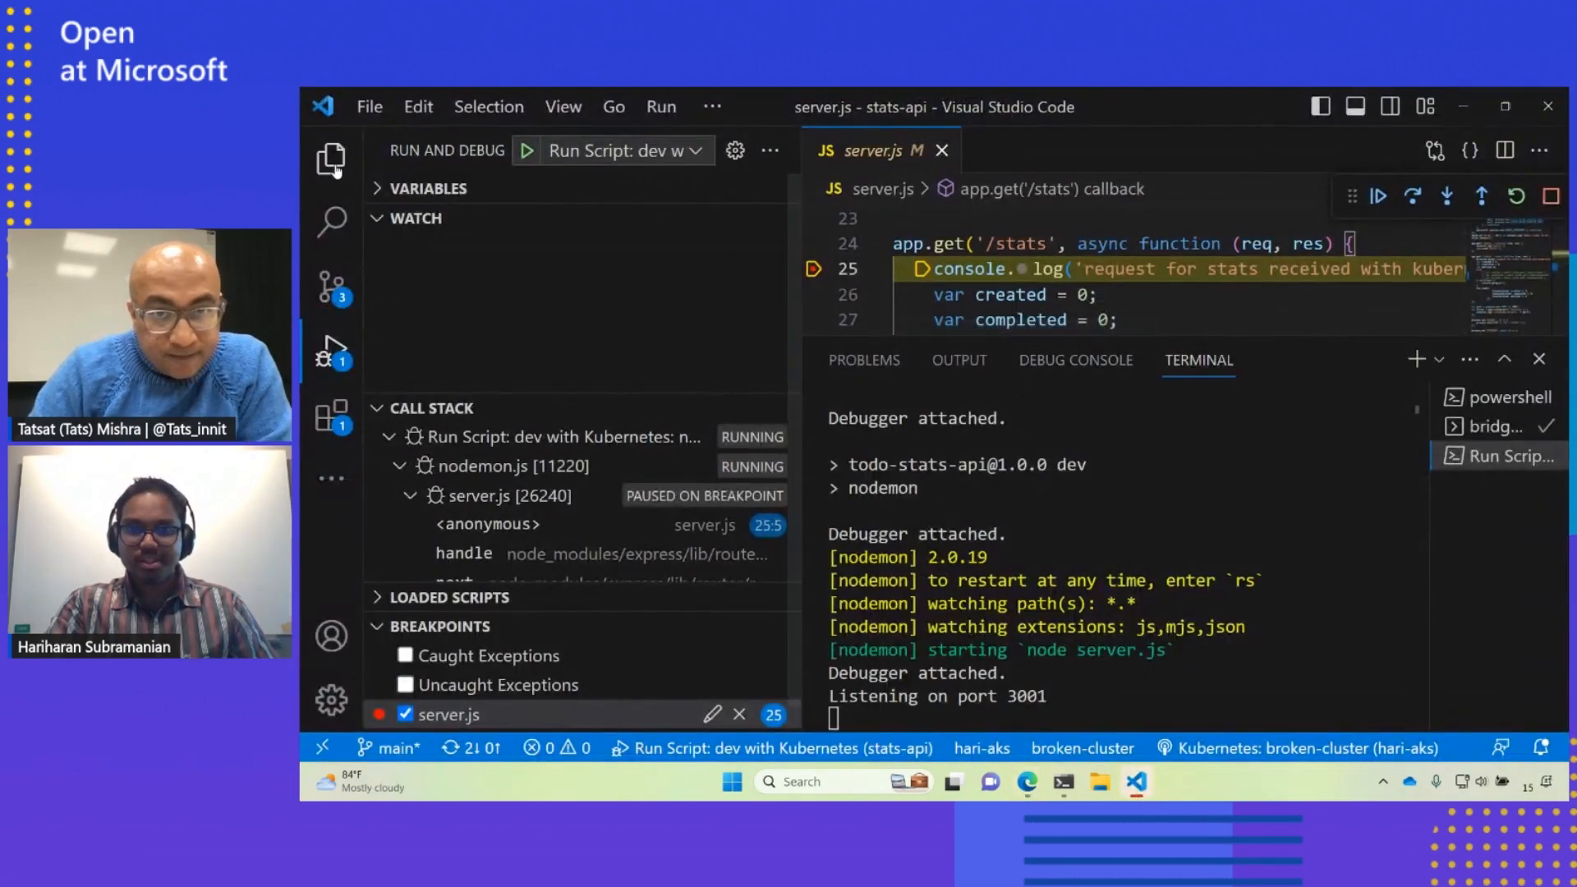
Step: Resume past the breakpoint and select the commented-out cache lines 30 to 32
left_click(331, 158)
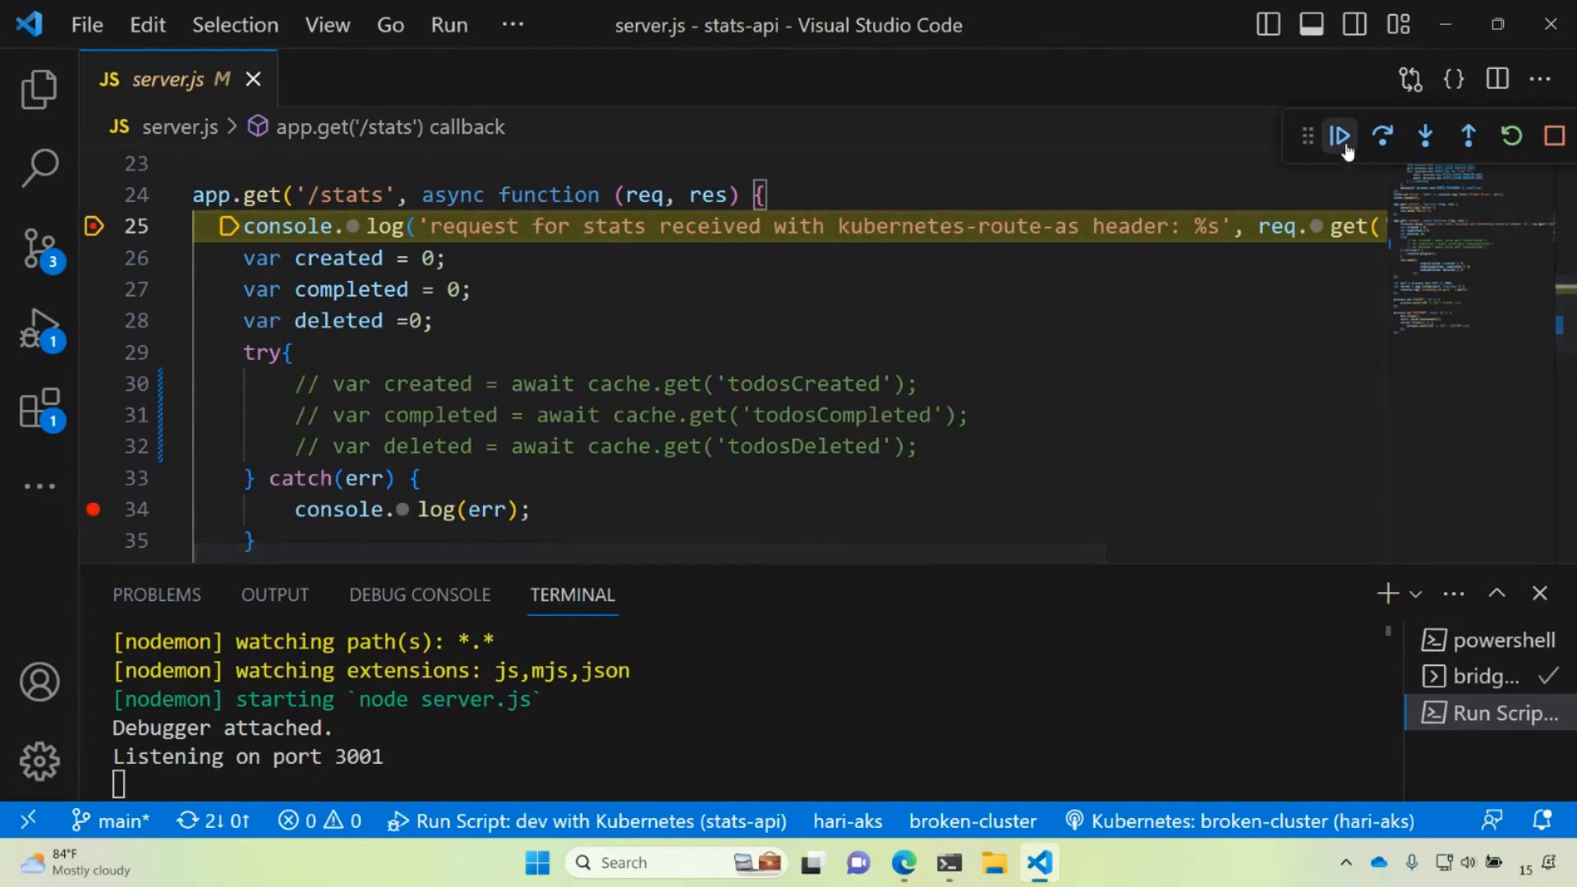
left_click(1339, 136)
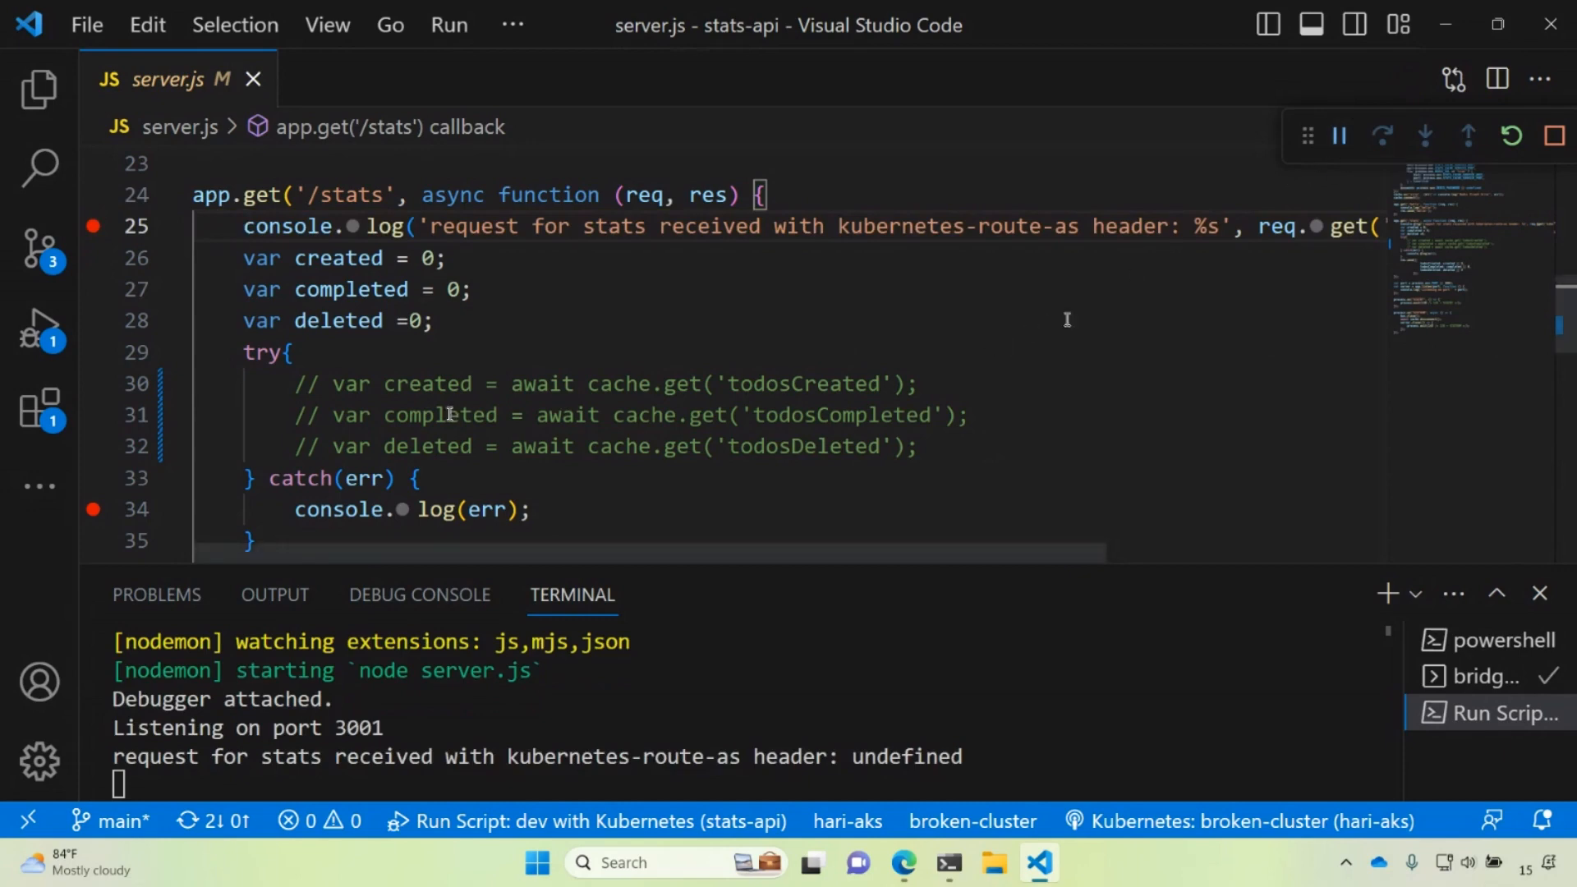
mouse_move(294, 384)
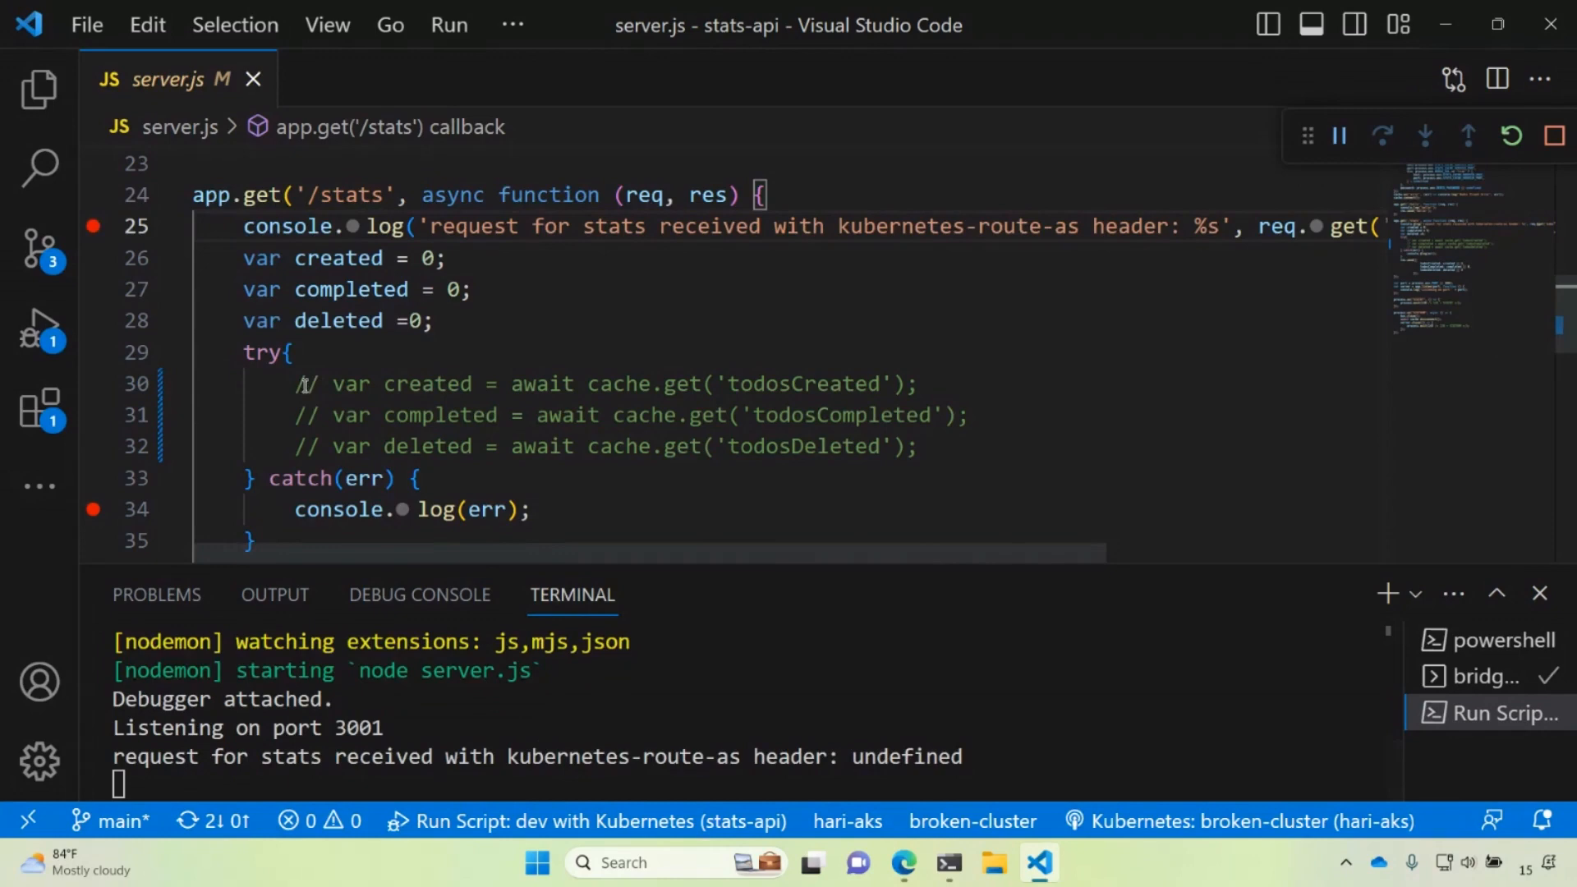
left_click_drag(297, 384, 915, 445)
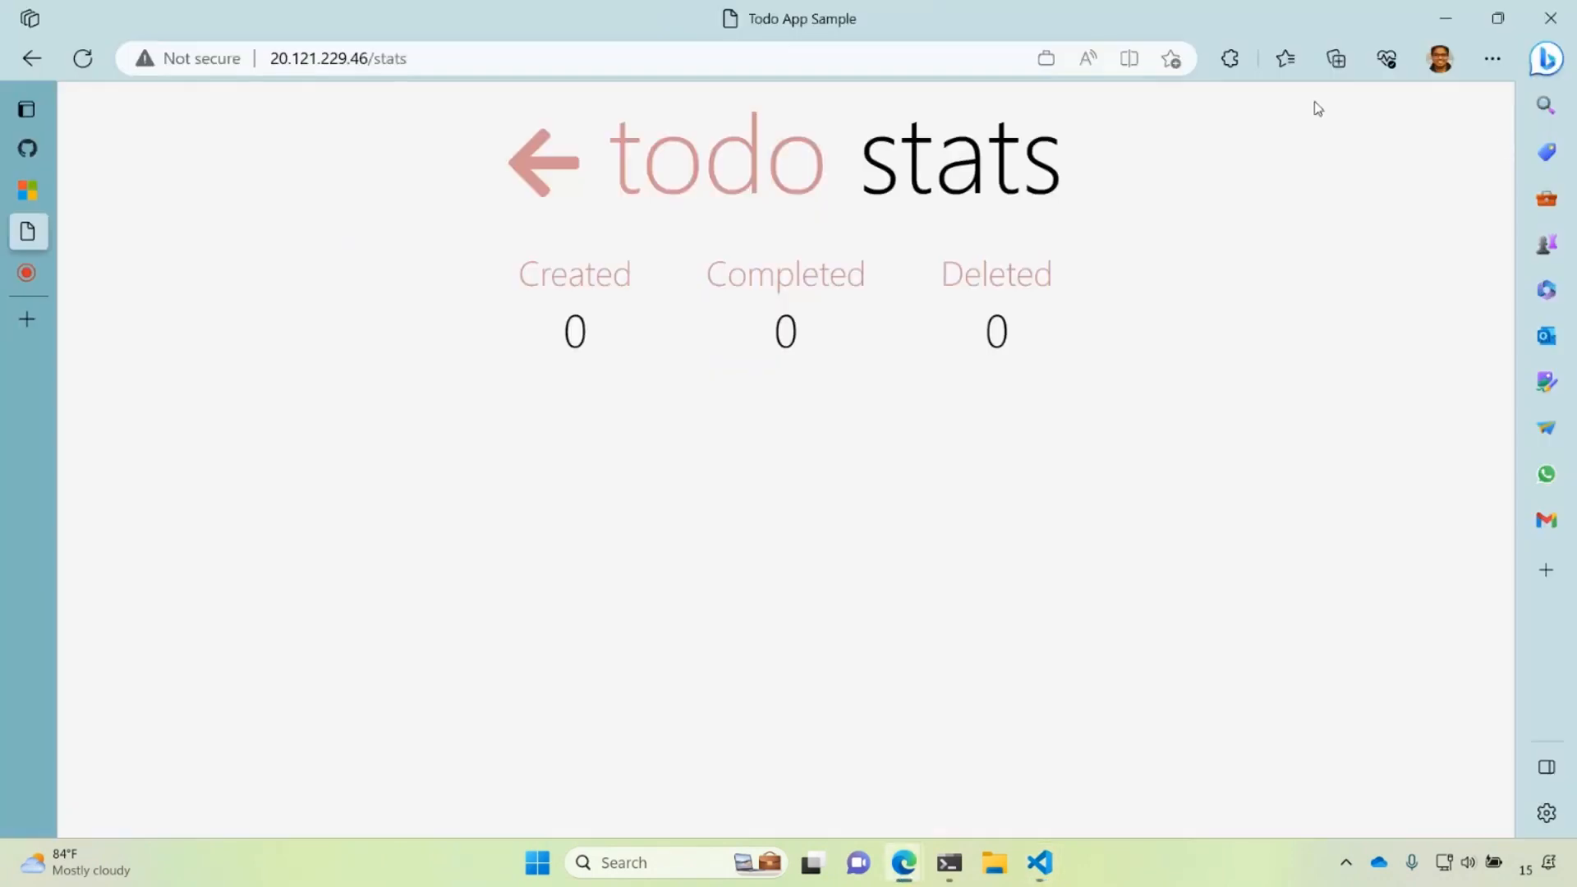
Step: Go back to the todo list in the browser and request the stats page again
left_click(545, 162)
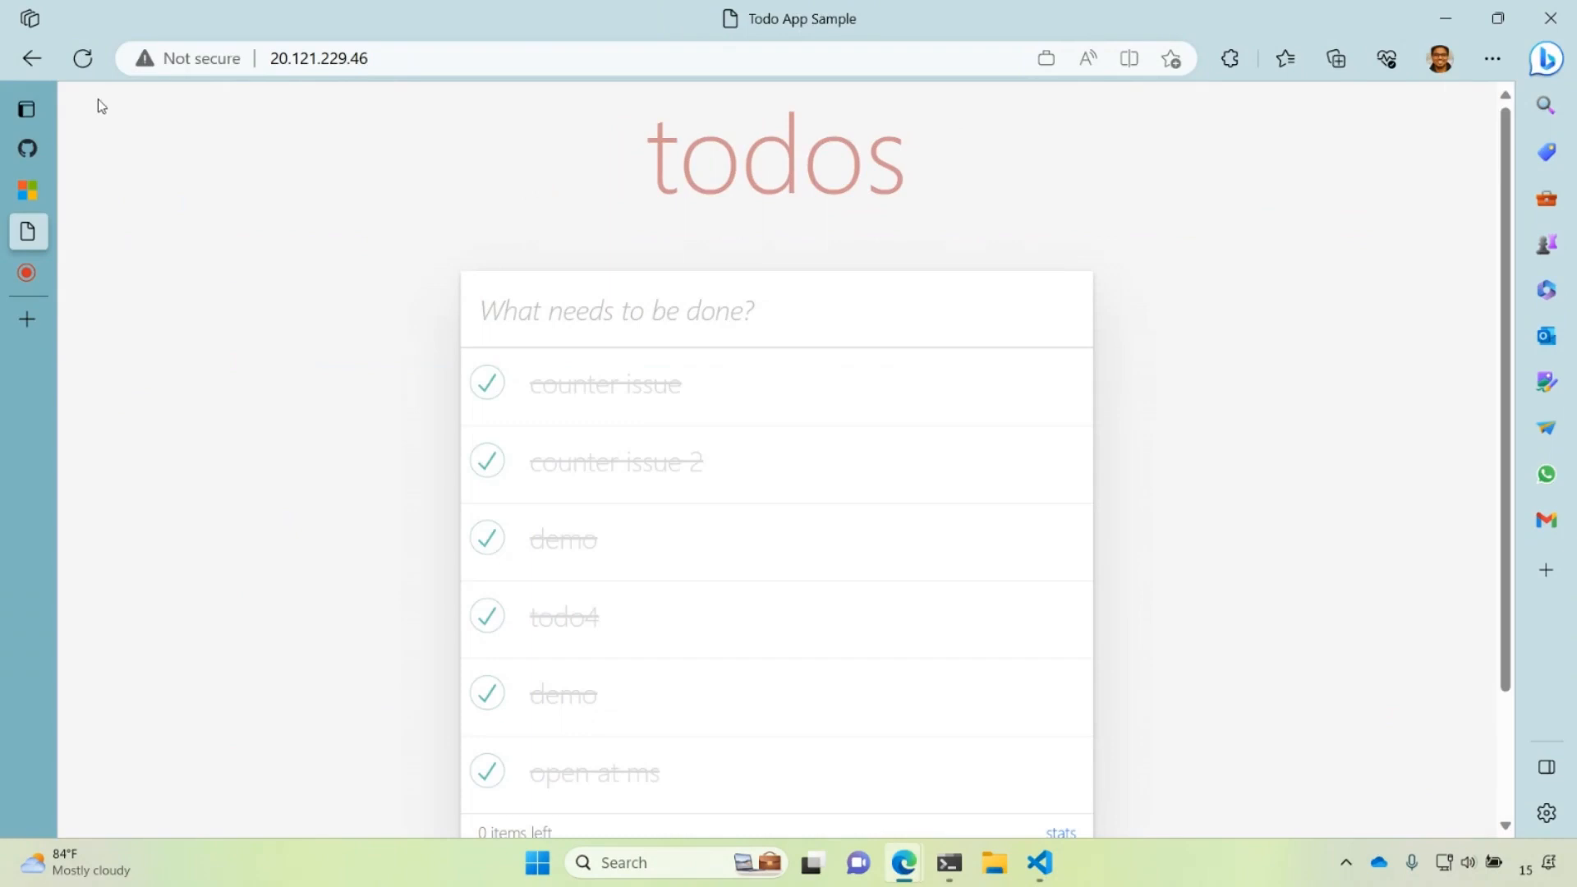
scroll("down", 3)
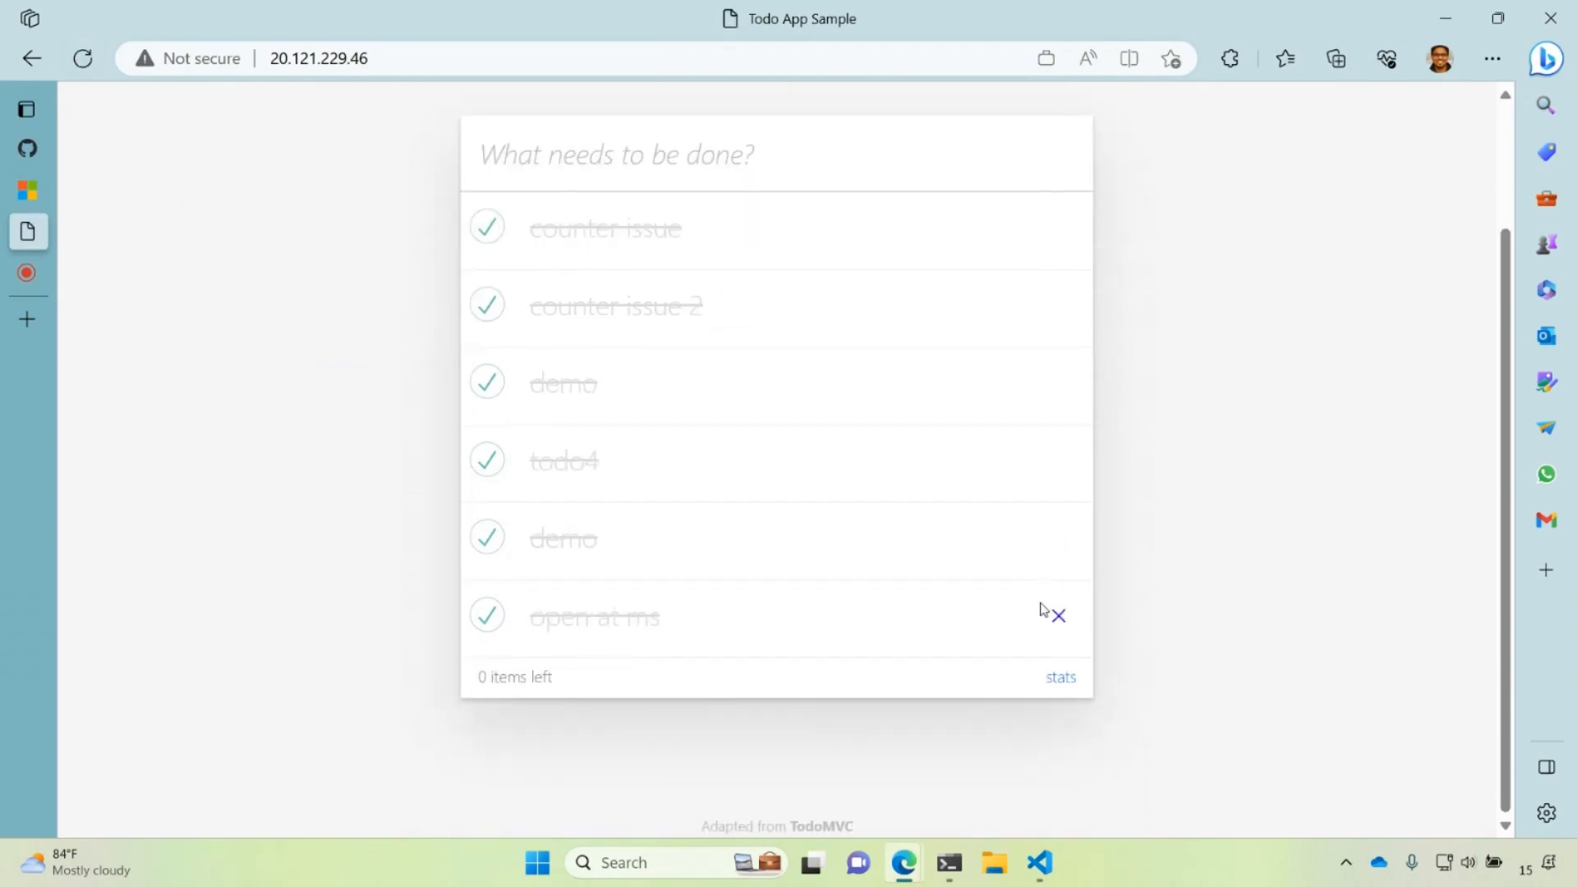
left_click(1061, 676)
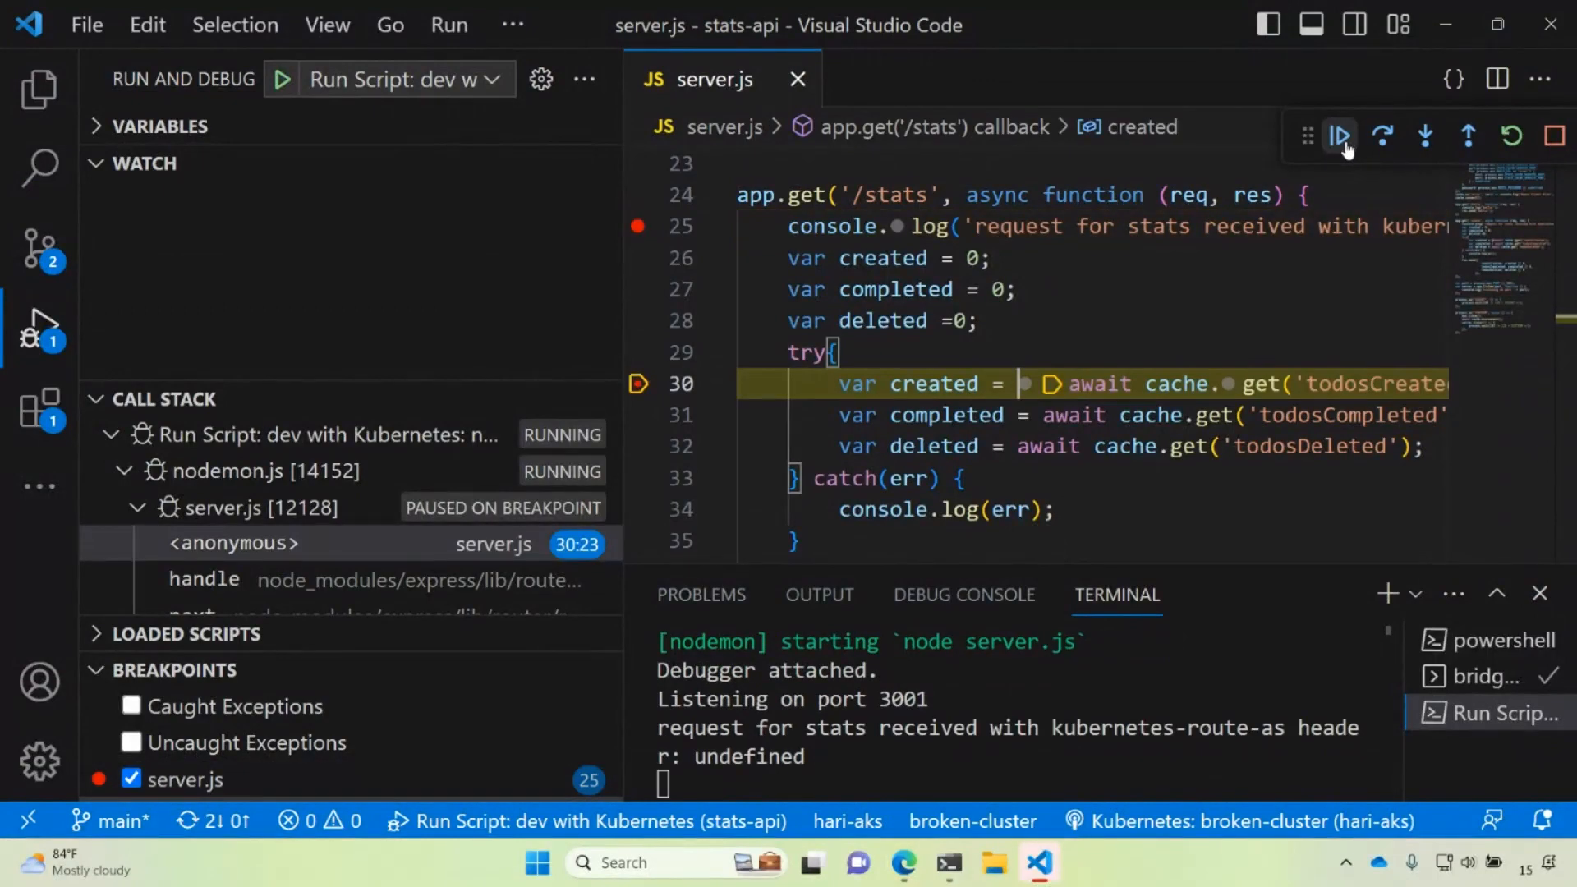
Step: Continue execution from the paused cache line in the debug toolbar
left_click(1341, 134)
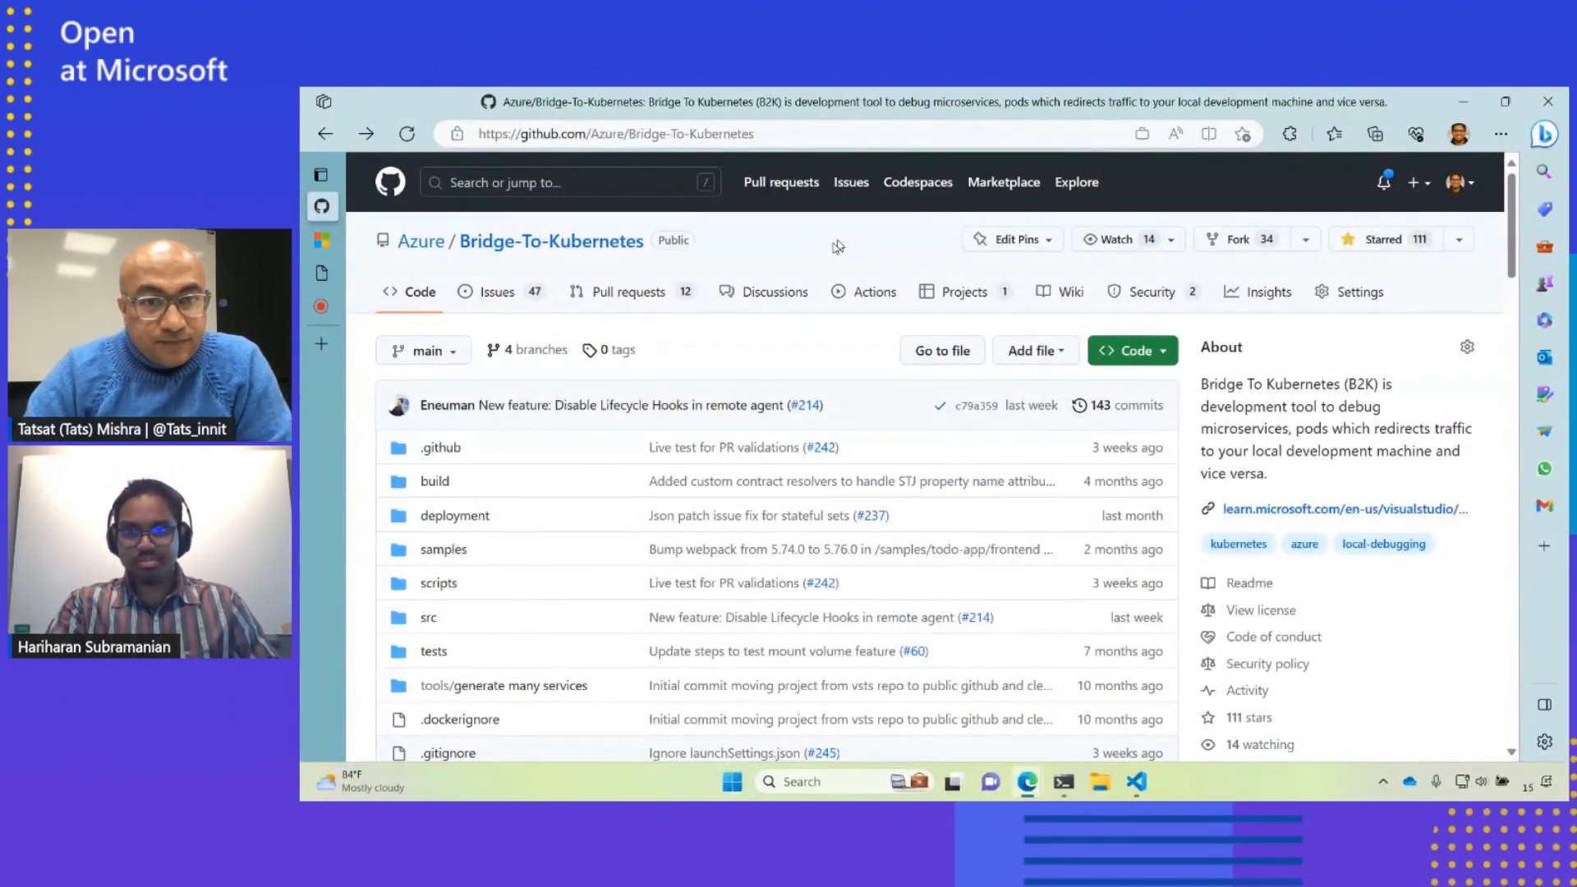
Step: Scroll the Bridge-To-Kubernetes repository page down to the README's Key Features
scroll("down", 3)
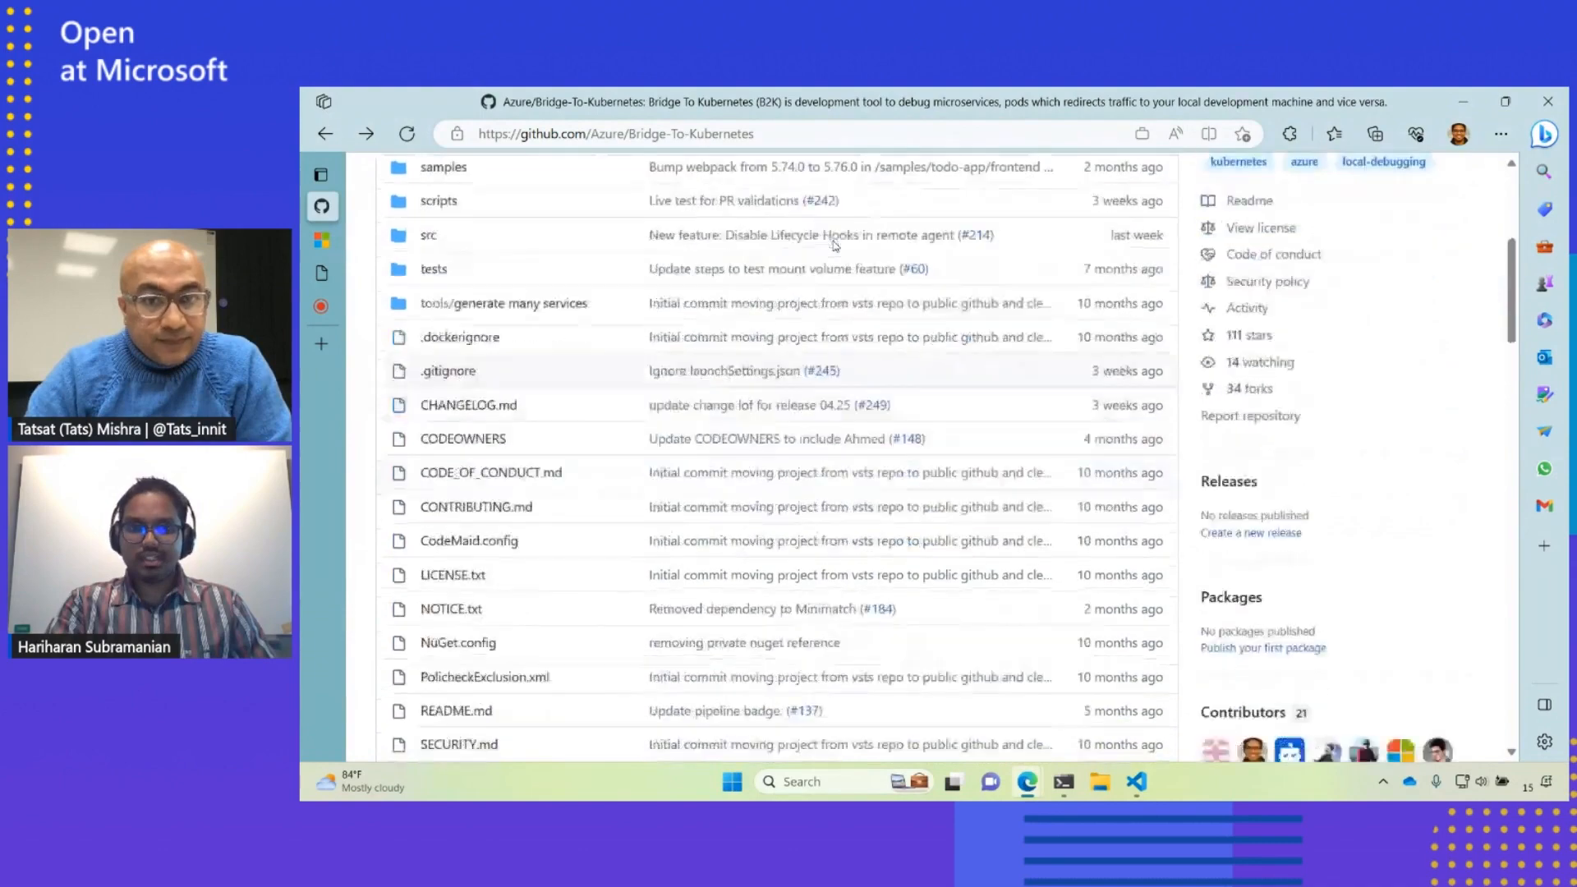
scroll("down", 3)
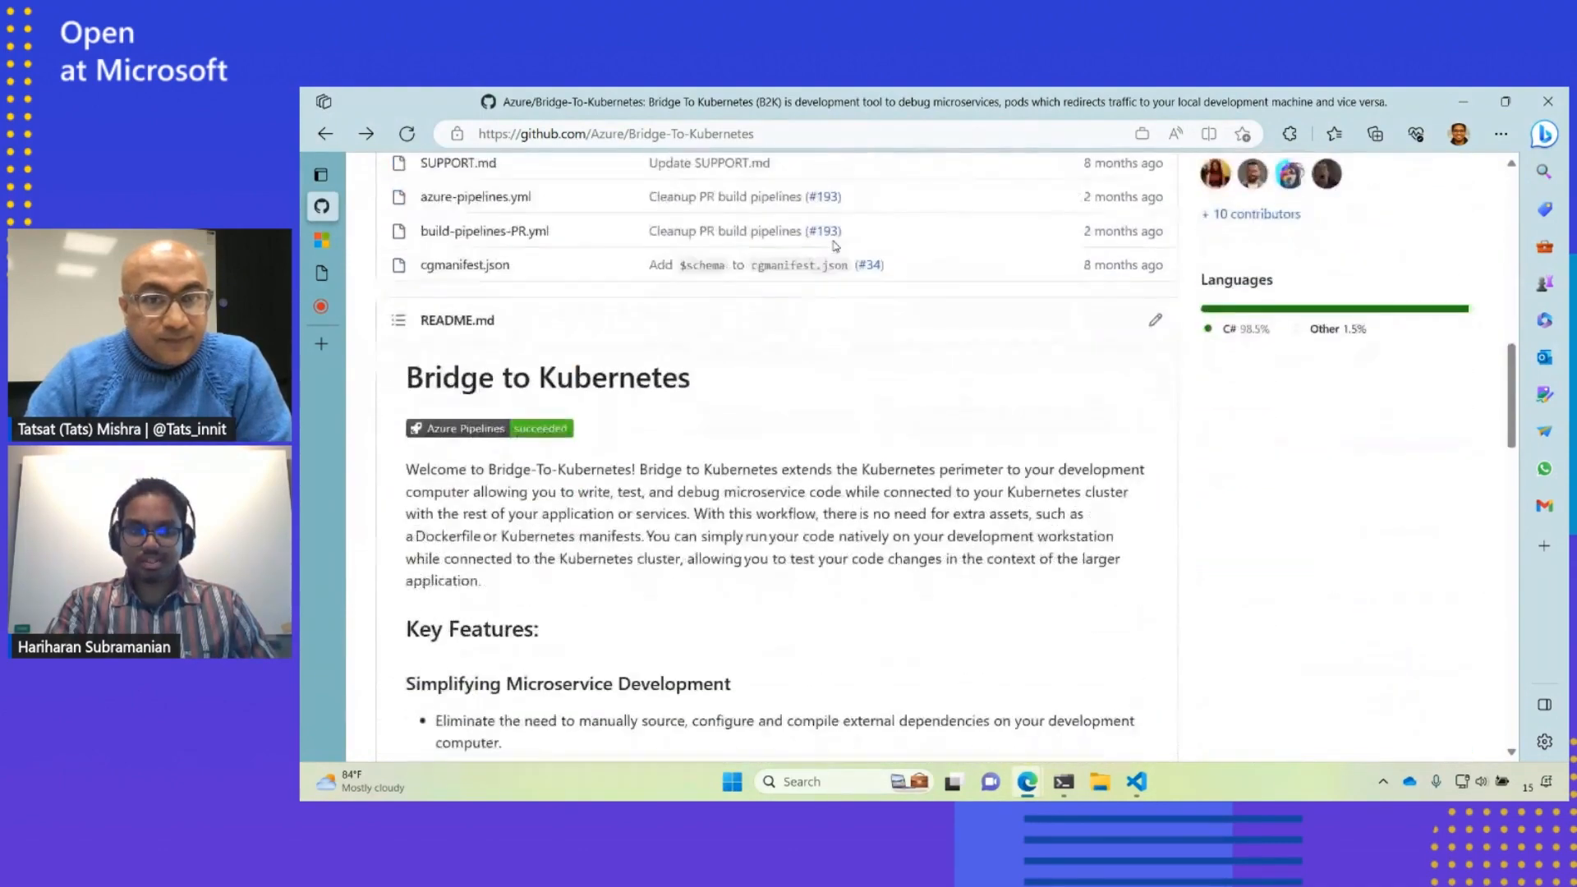